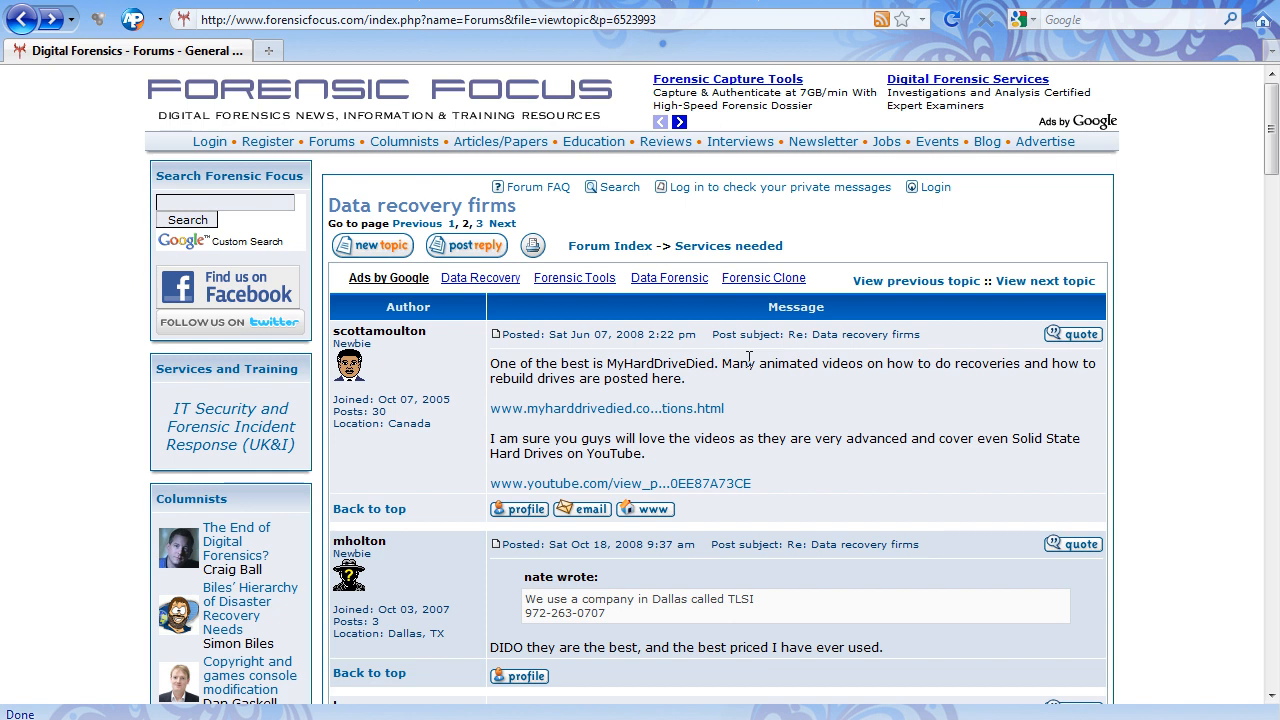
mouse_move(1240, 162)
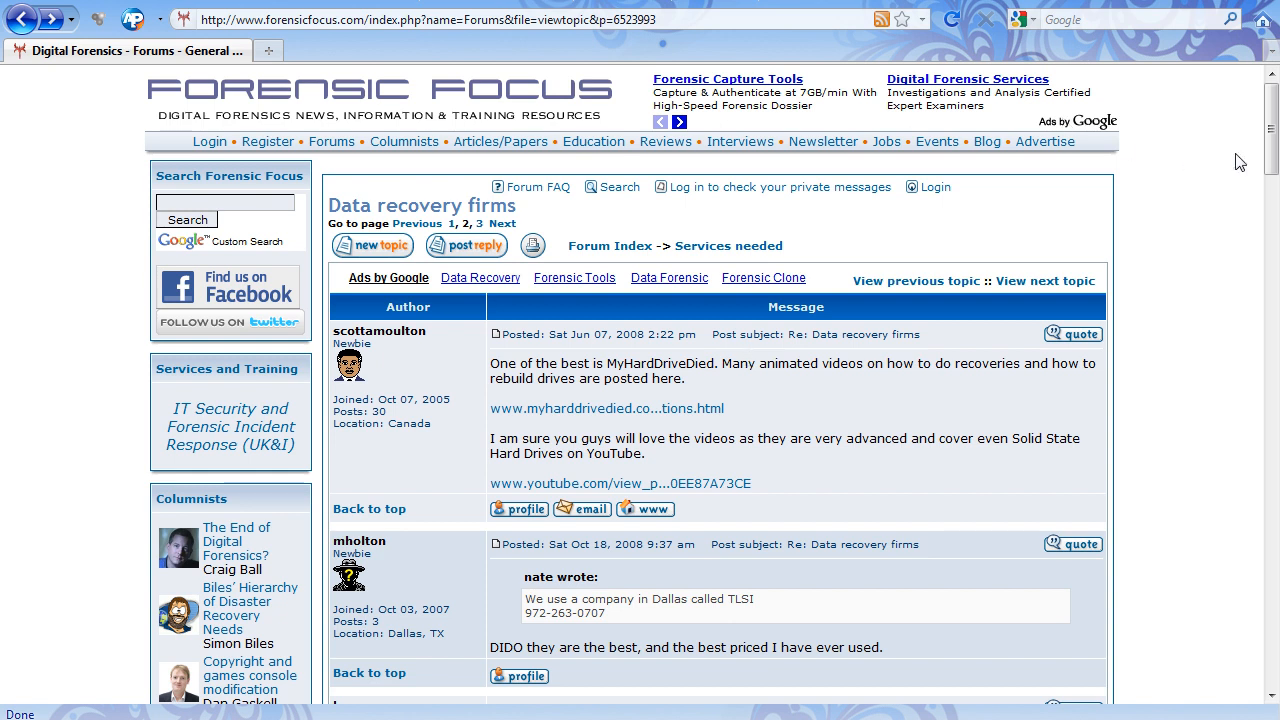
Copy the Forensic Focus thread URL and cite it through the Website autocite box
scroll(down, 3)
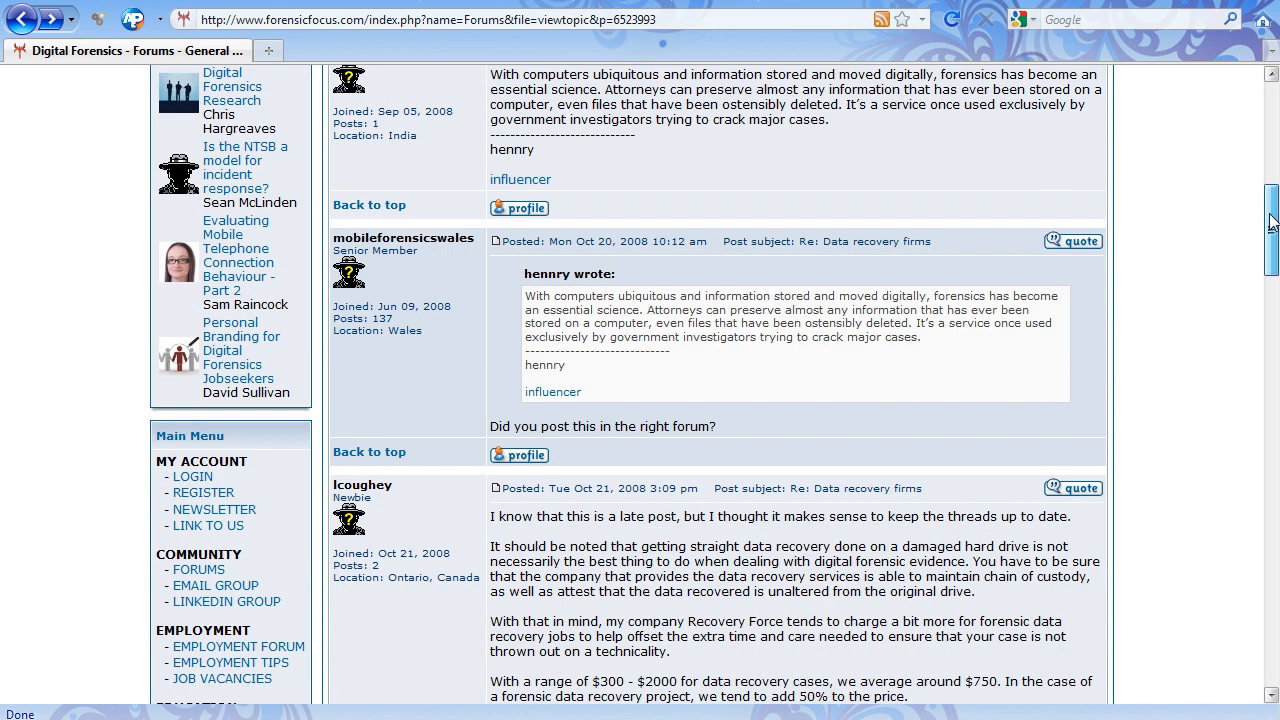
scroll(down, 3)
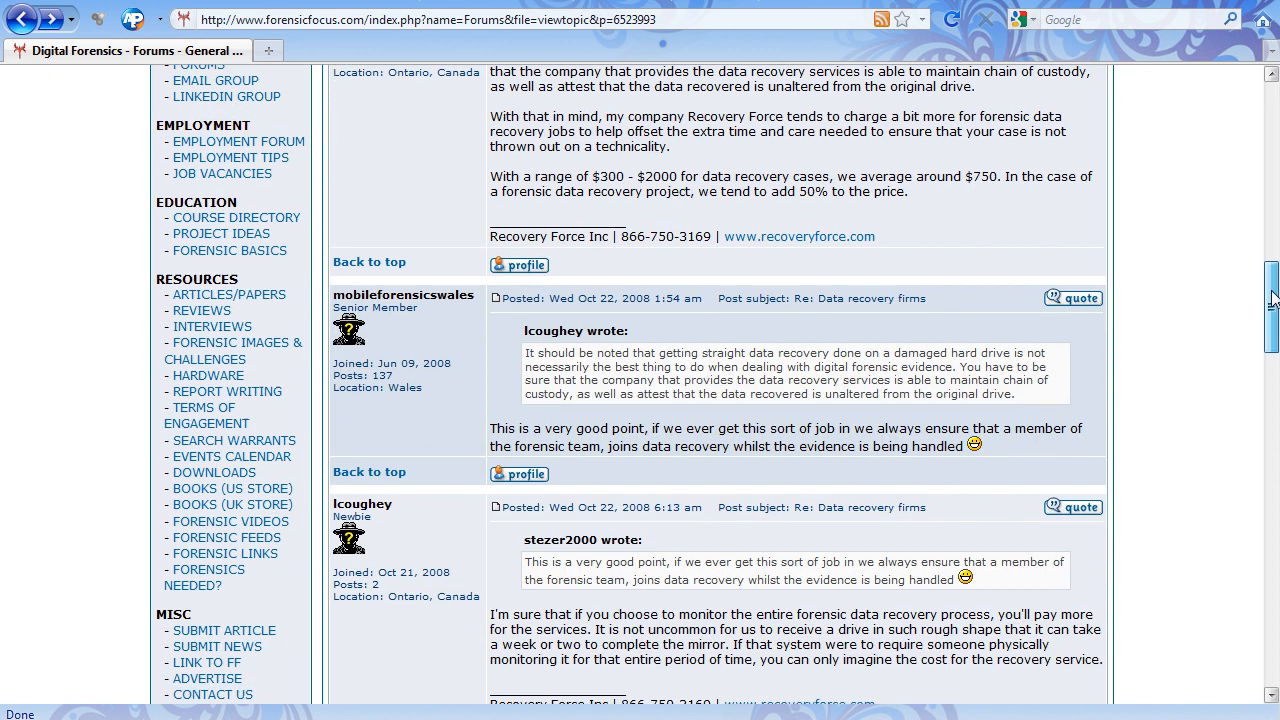
scroll(down, 3)
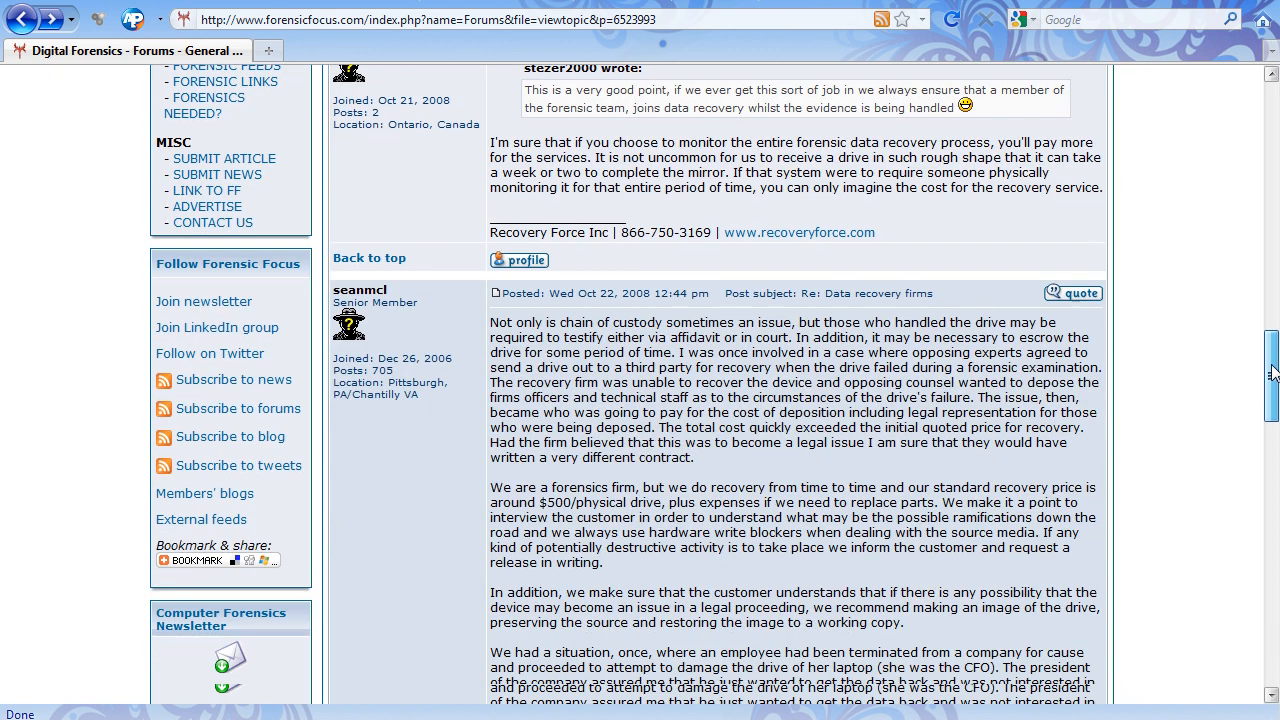
scroll(down, 3)
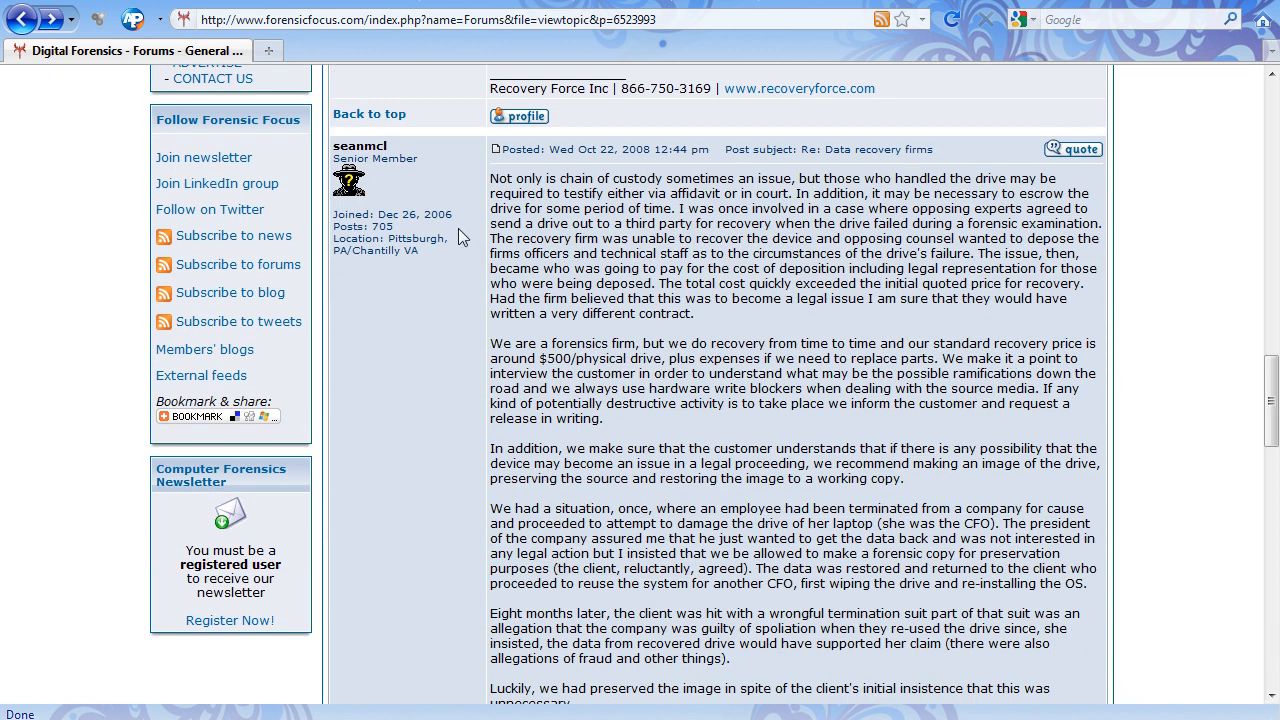
mouse_move(410, 152)
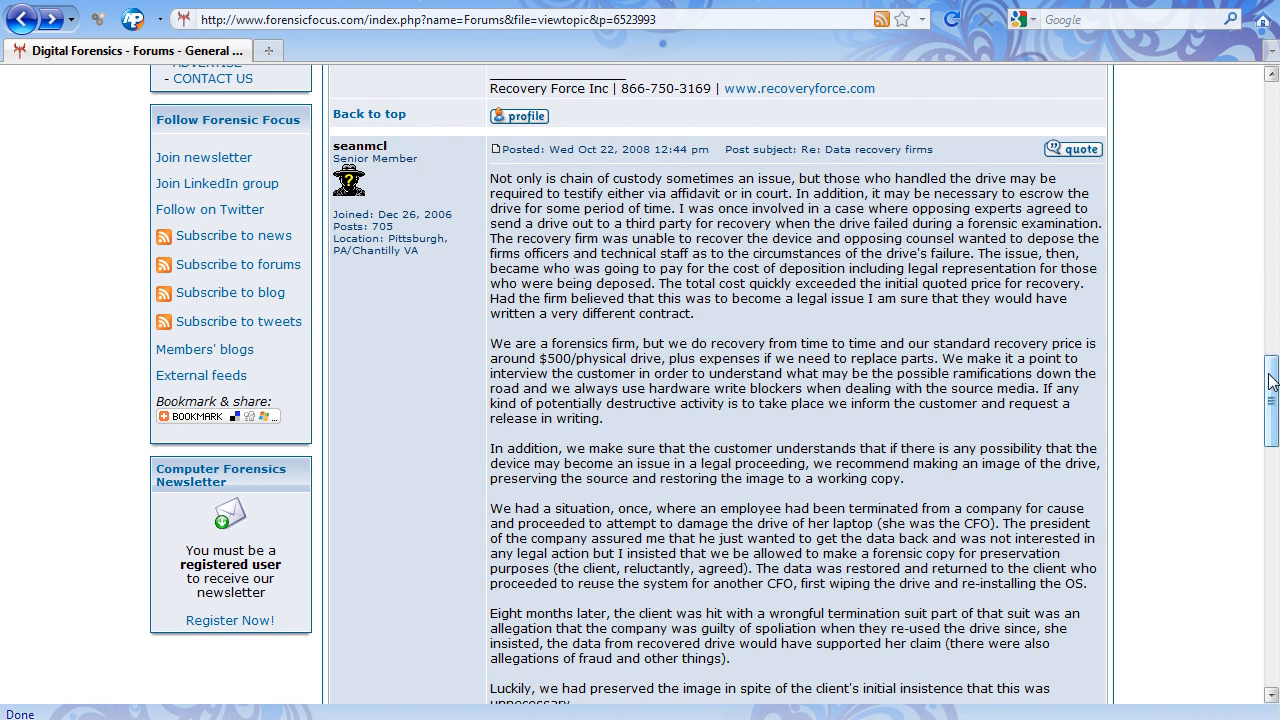
scroll(down, 3)
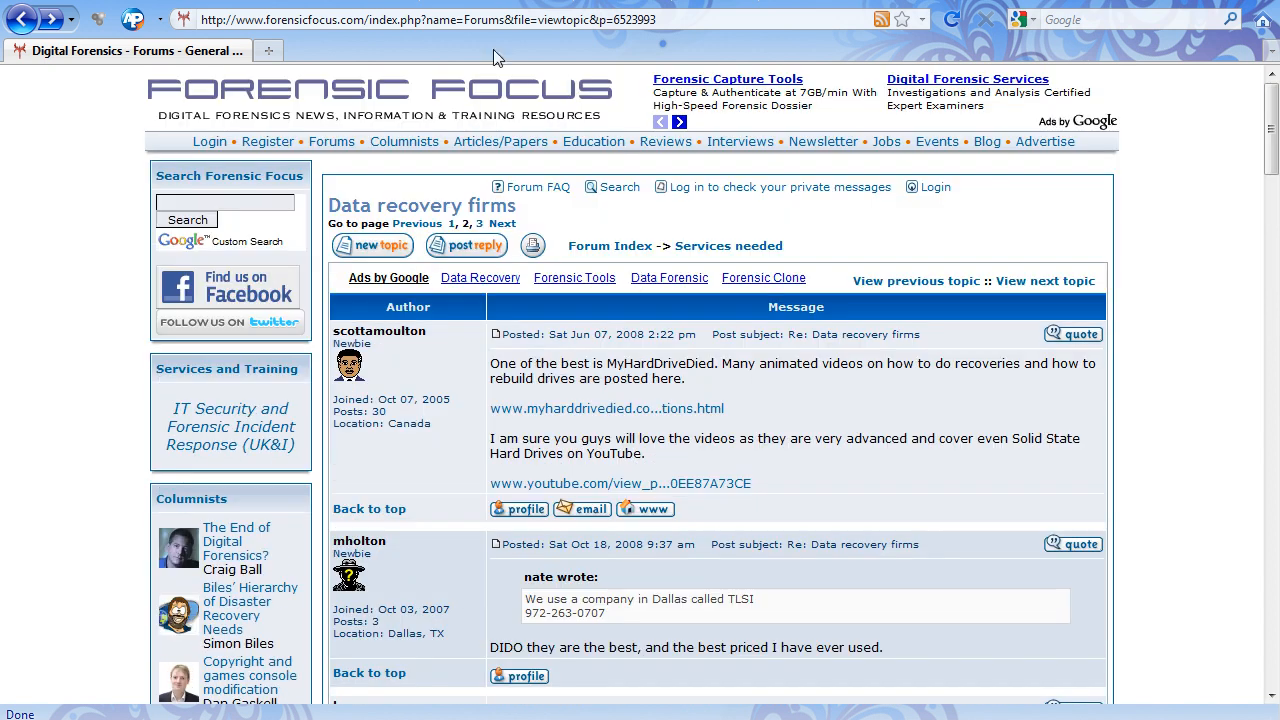
right_click(480, 20)
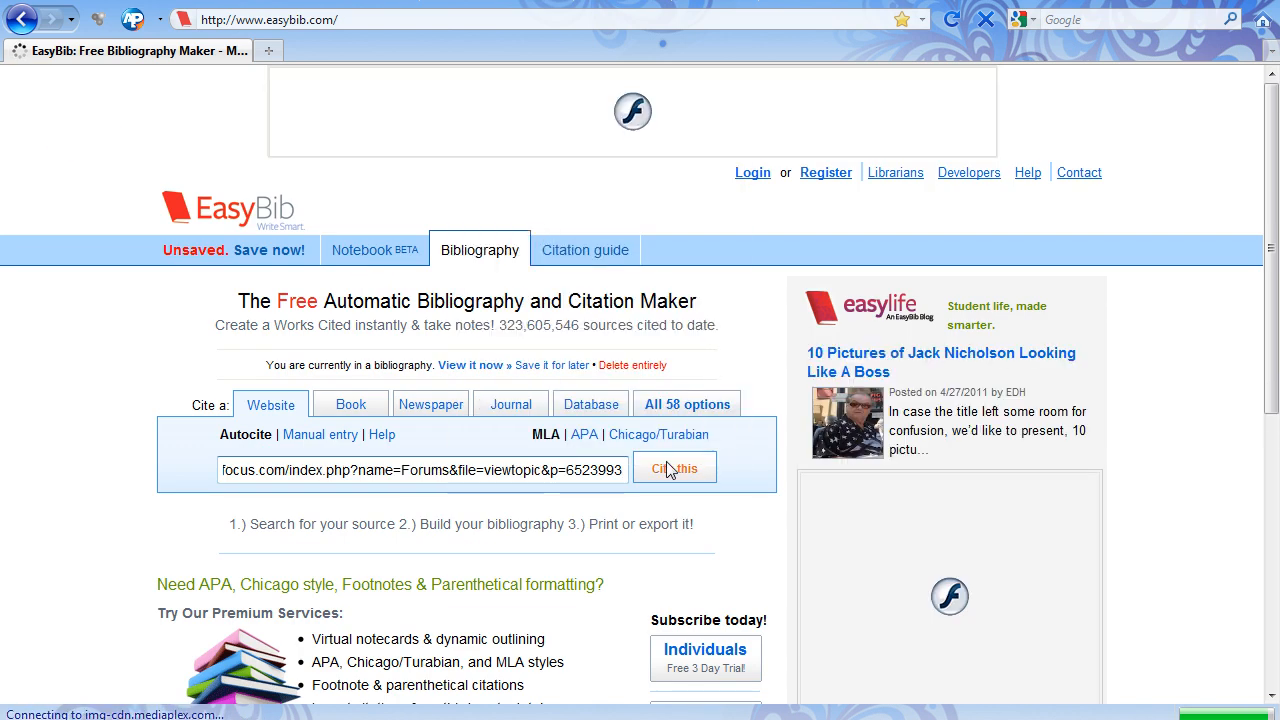
click(674, 468)
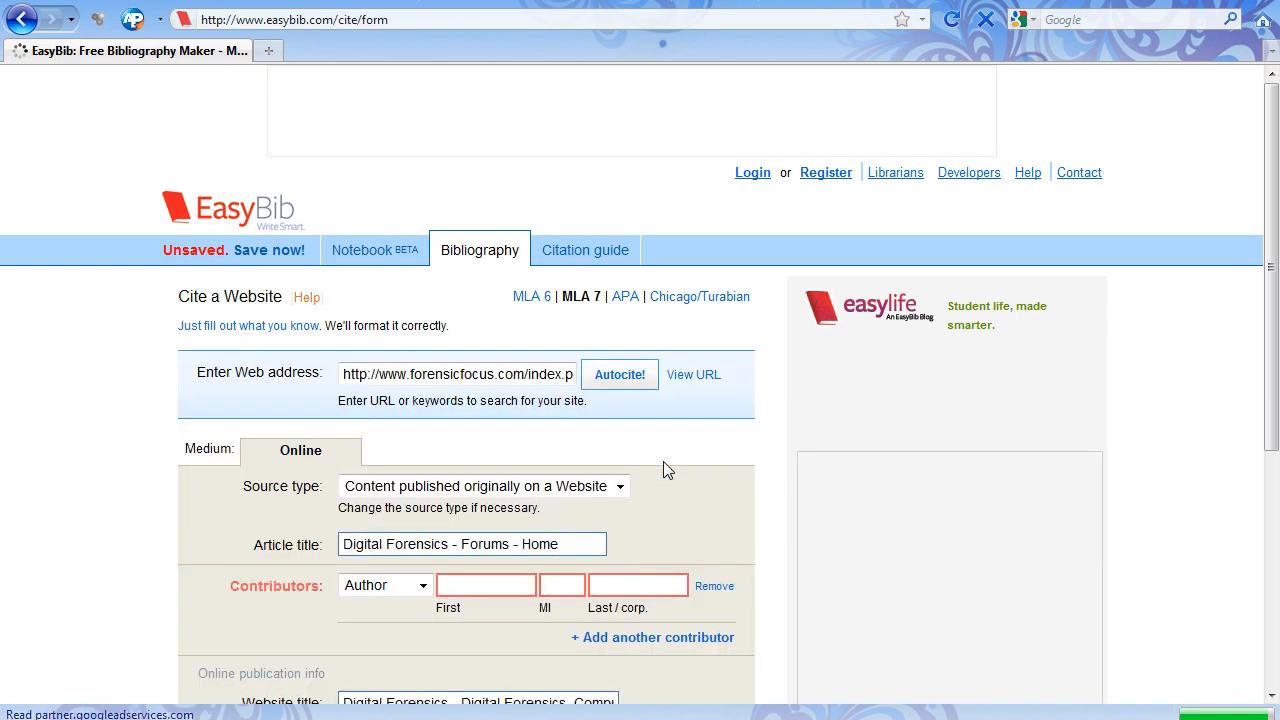
Look over the Cite a Website form before returning to the Forensic Focus thread
click(620, 374)
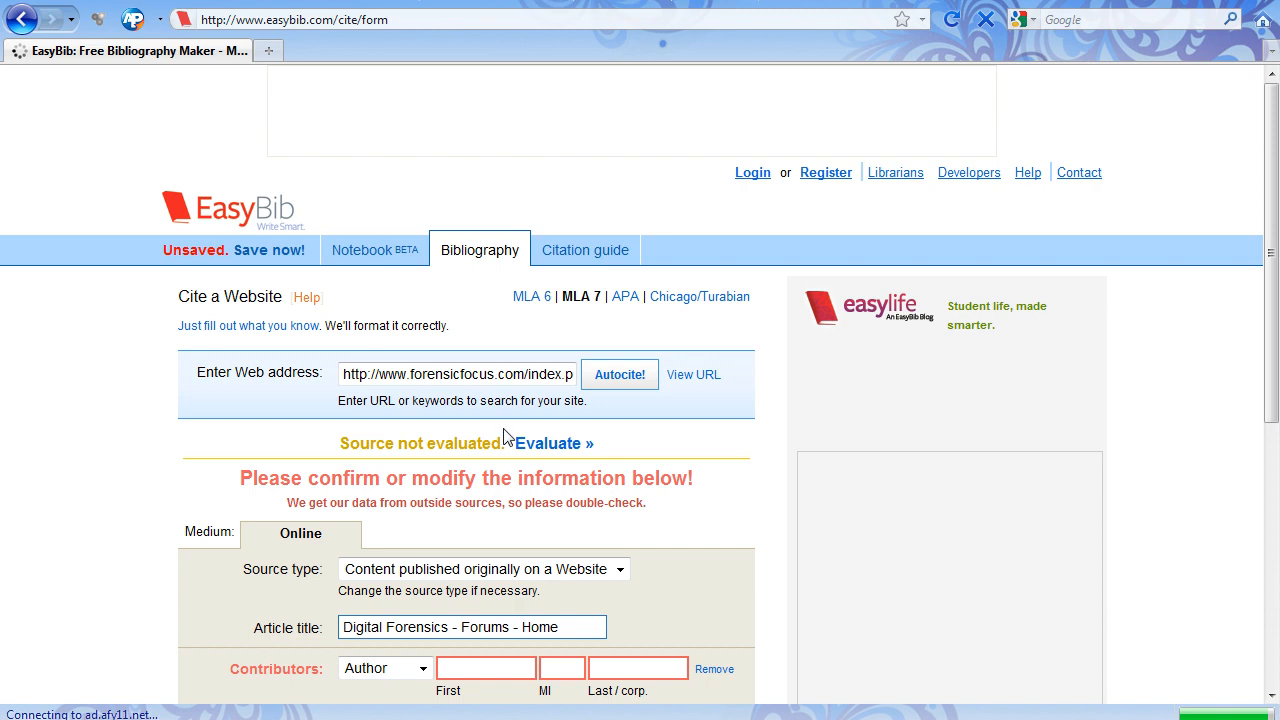
scroll(down, 3)
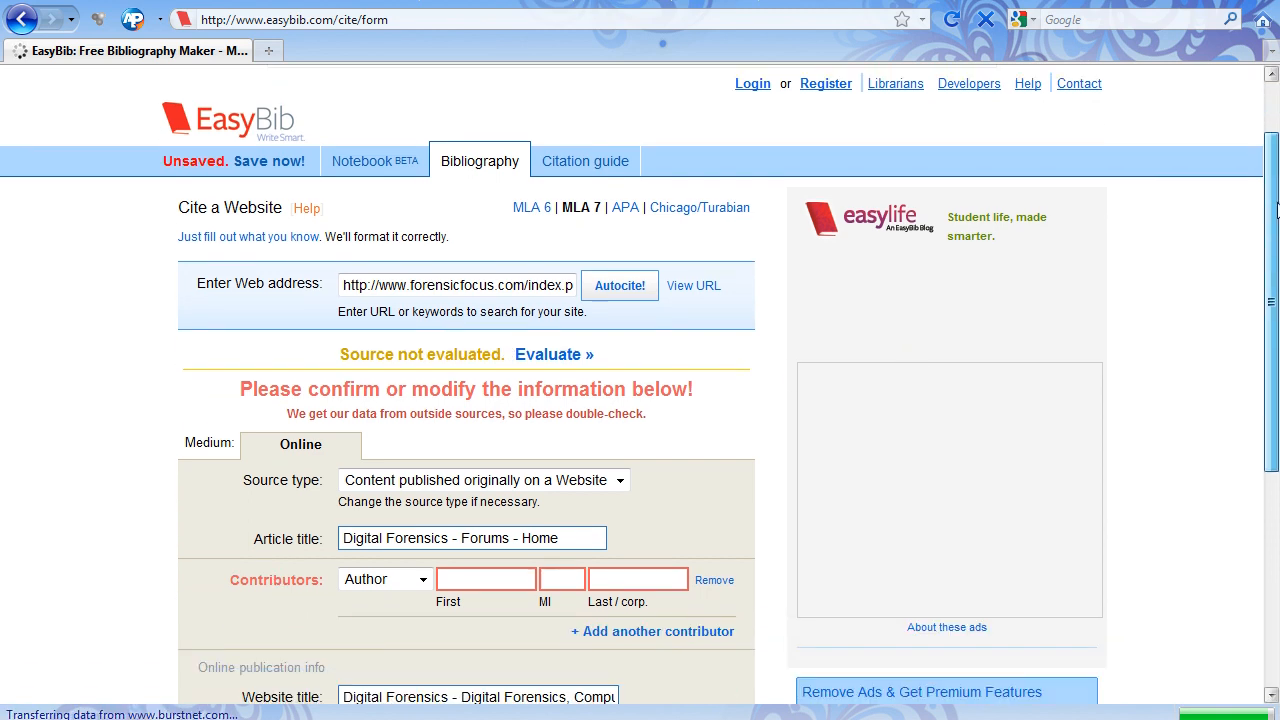
scroll(down, 3)
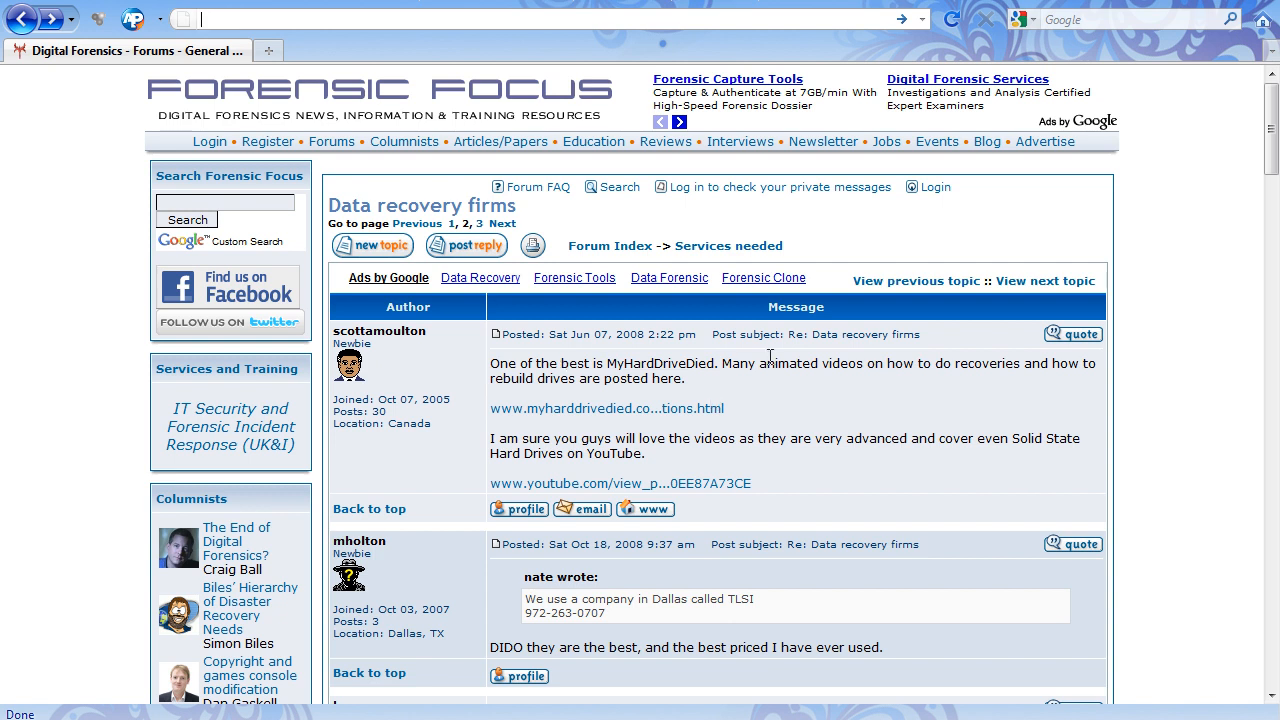
mouse_move(940, 340)
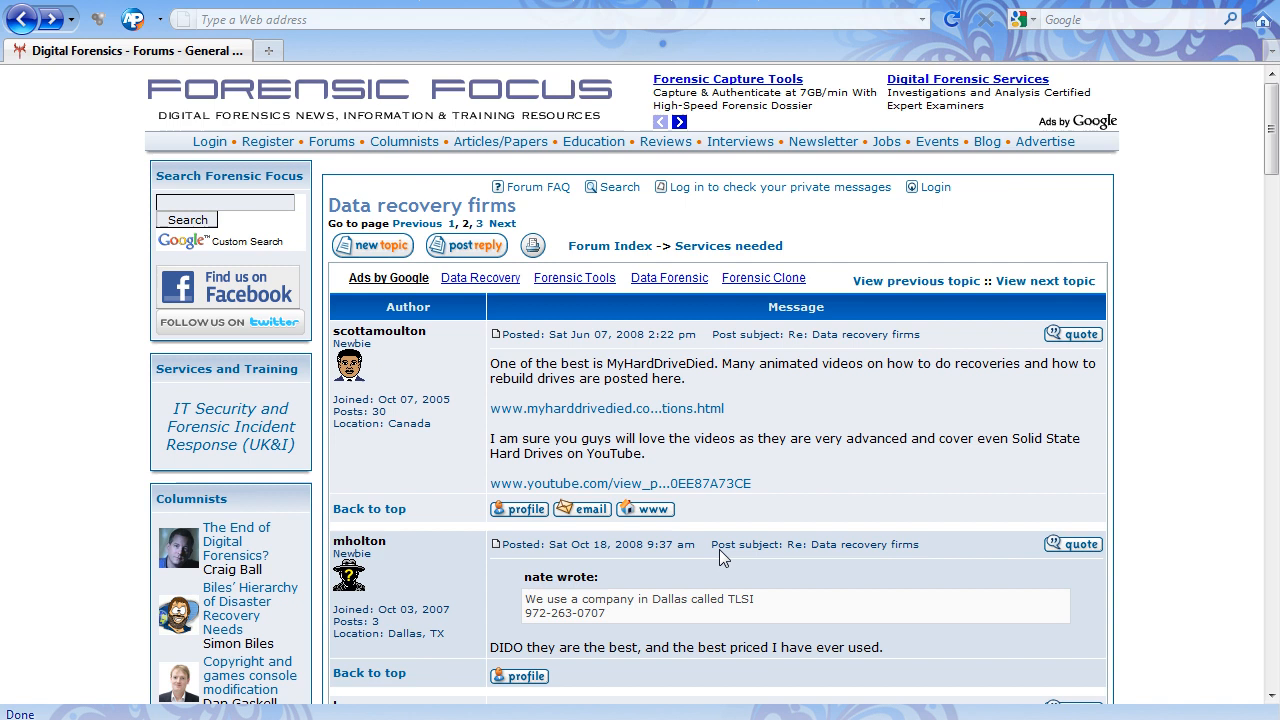
mouse_move(744, 364)
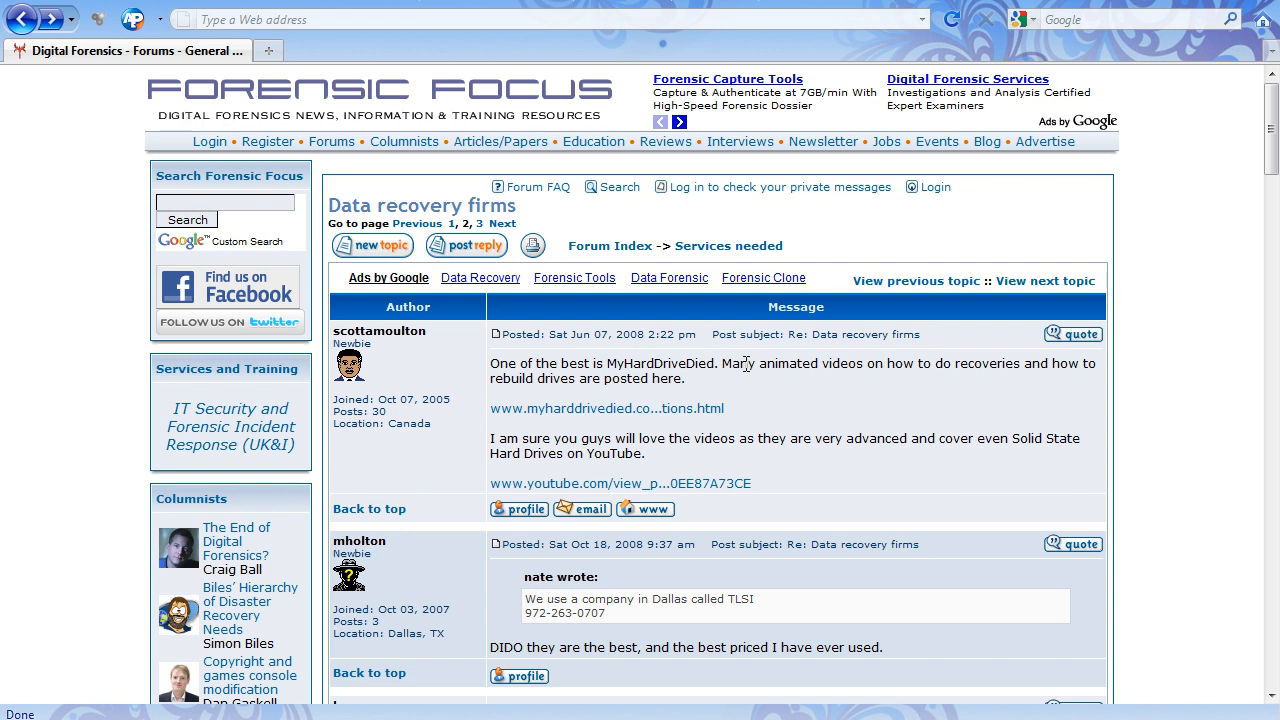
mouse_move(748, 406)
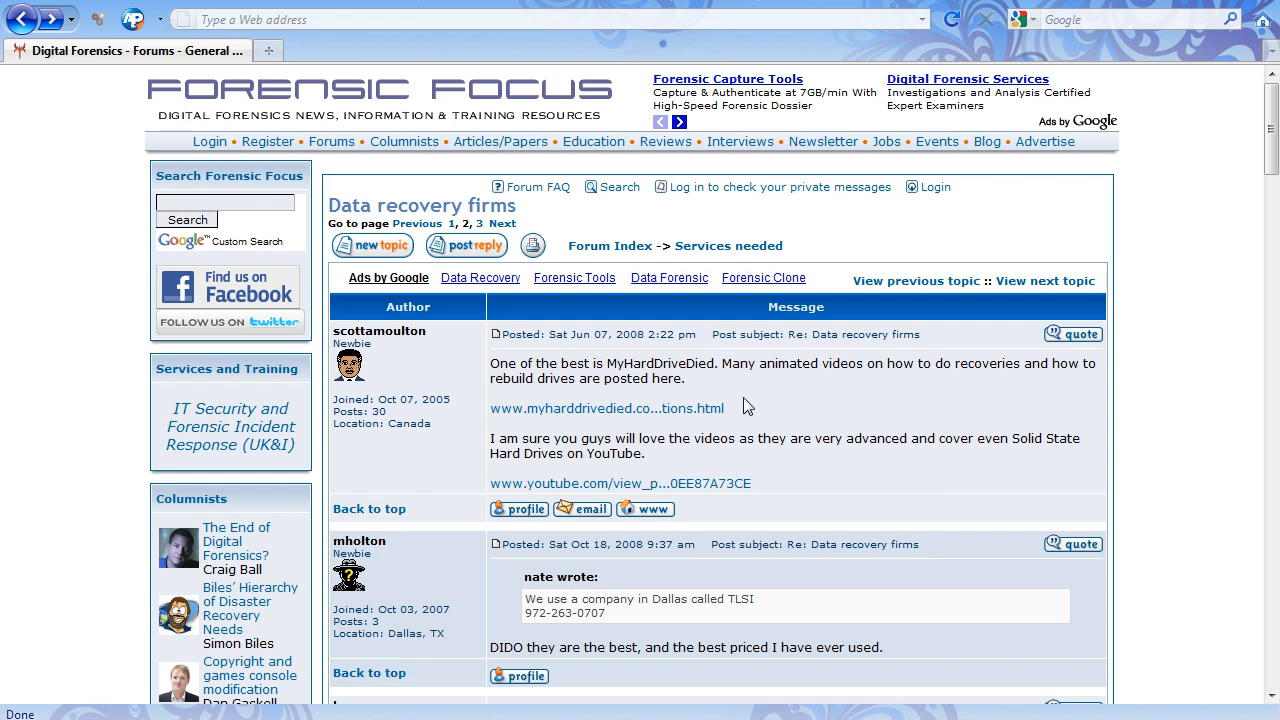
mouse_move(254, 672)
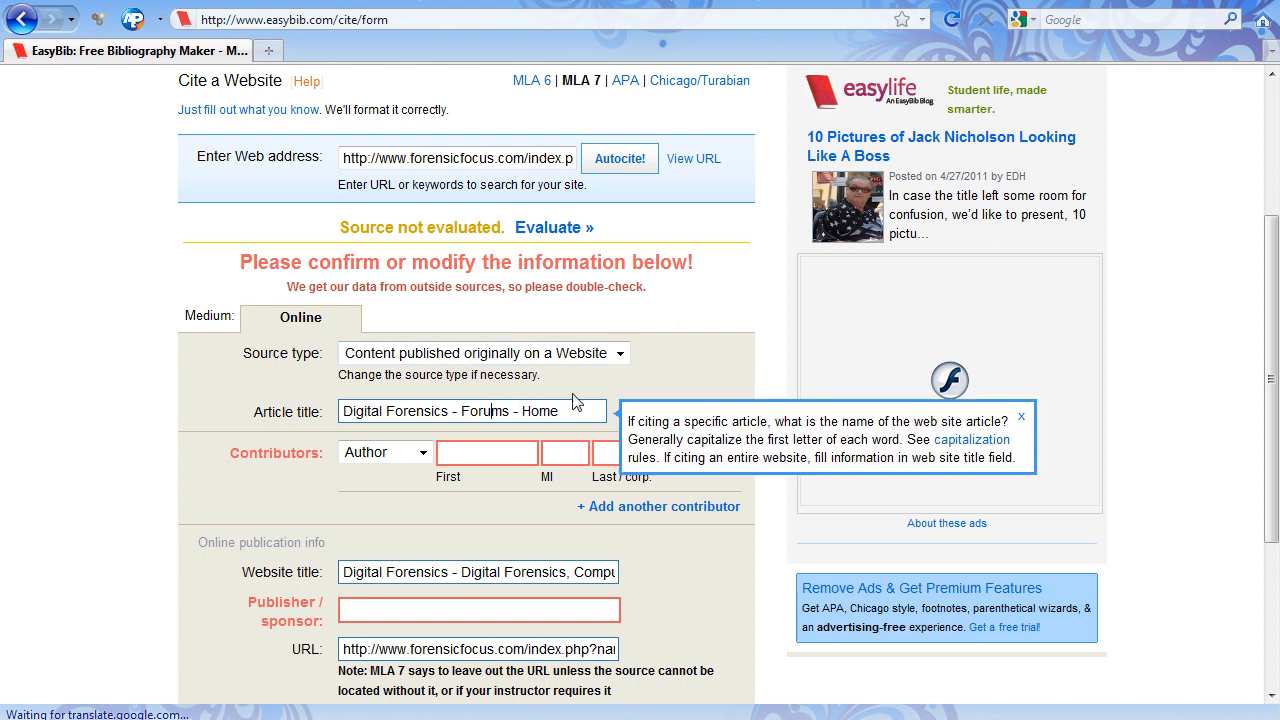
Fill the article title with the suggested forum title ending 'Services Needed - Data Recovery Firms'
text(D)
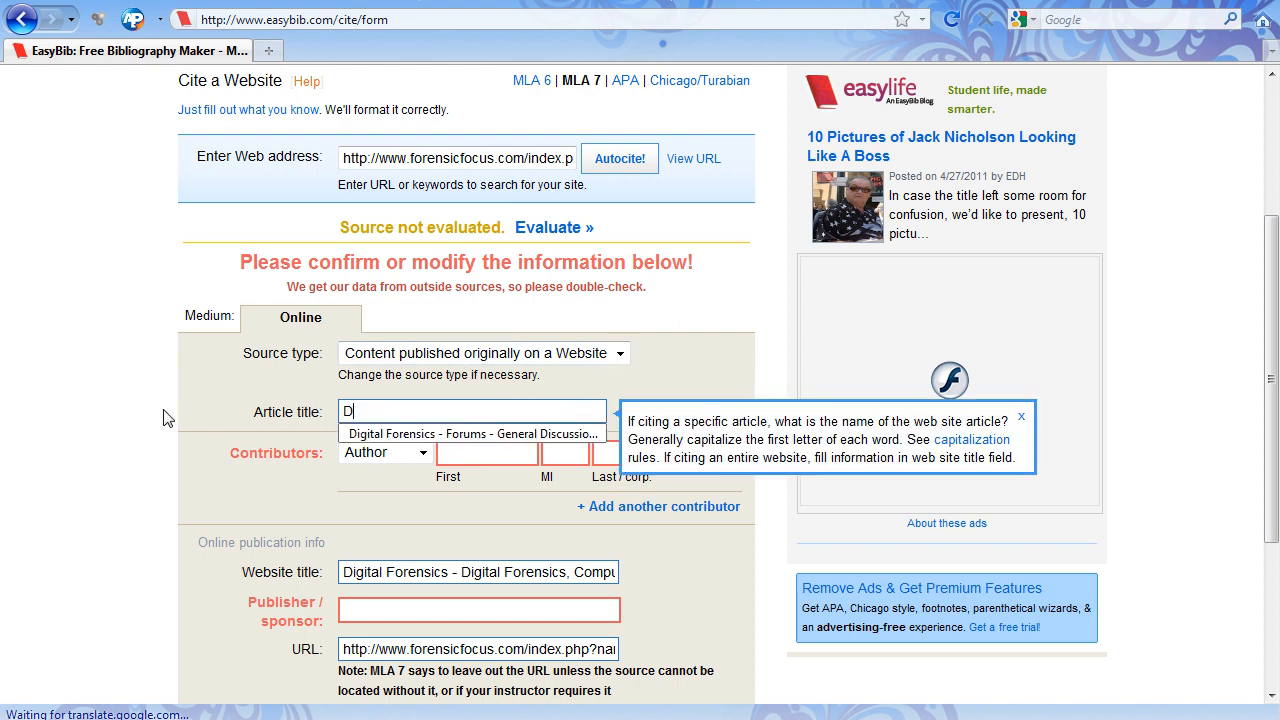
click(470, 432)
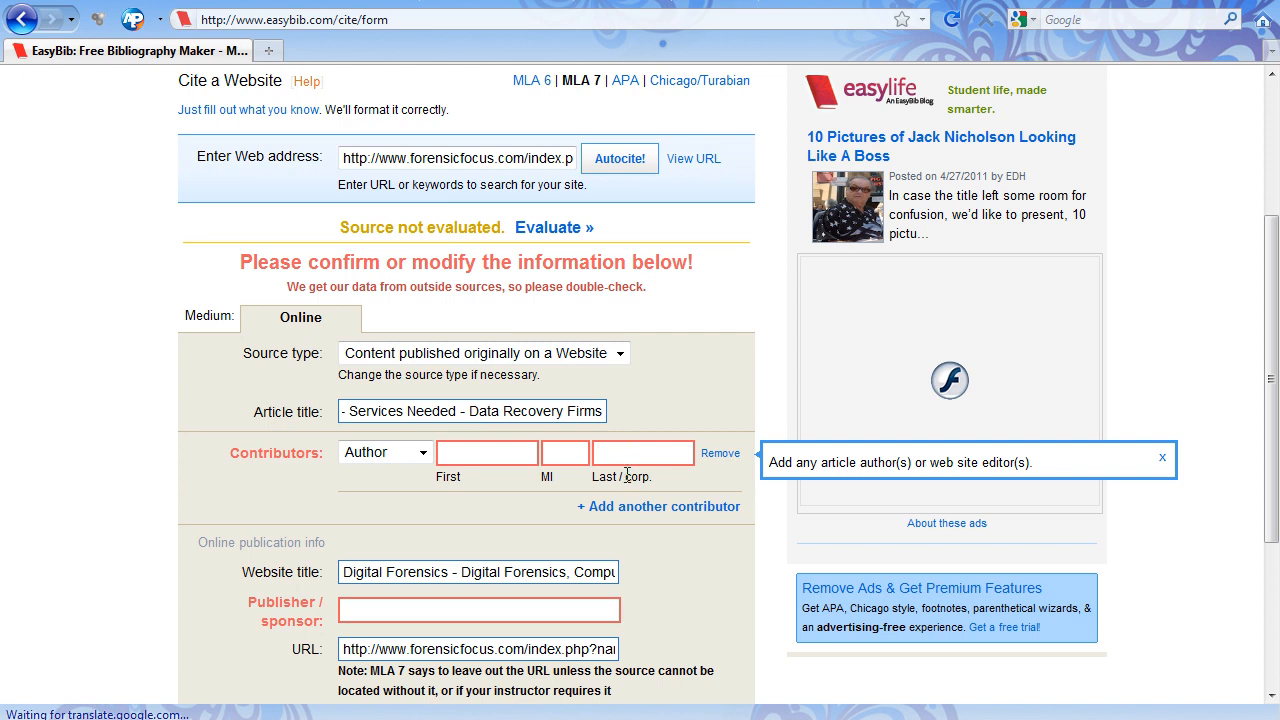
Focus the contributor Last name field, leaving it empty for now
double_click(636, 476)
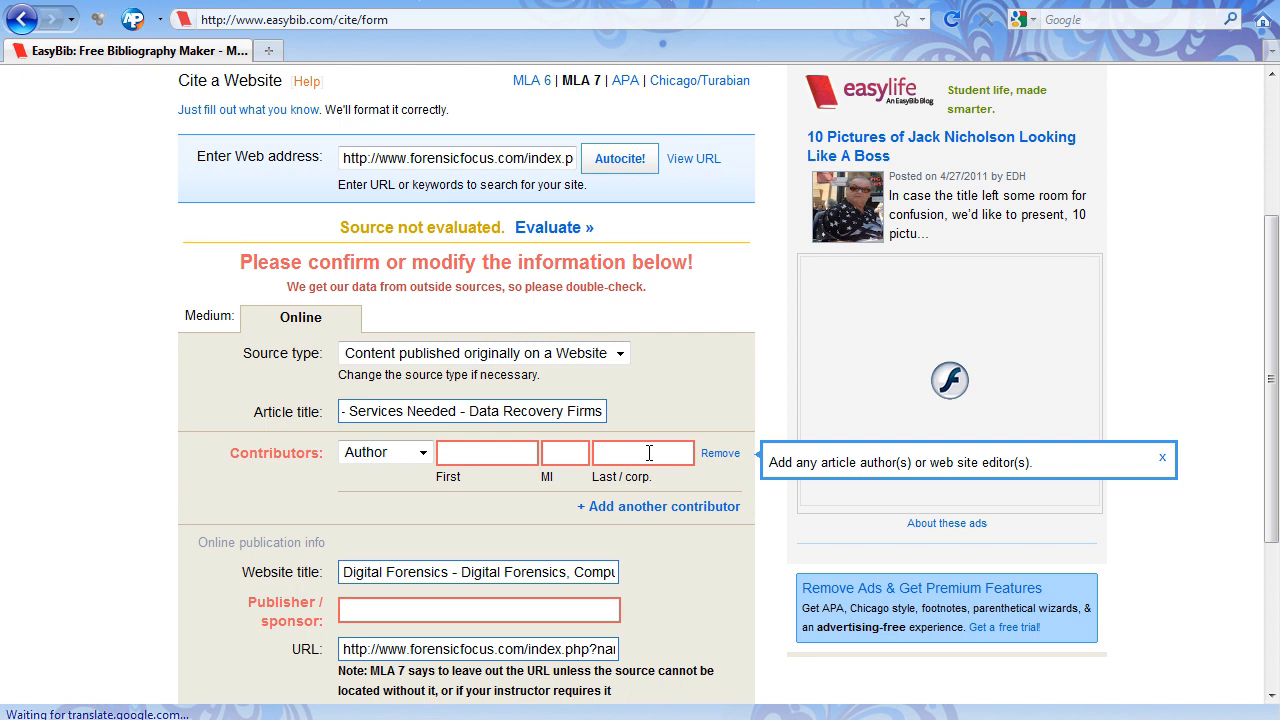
click(642, 452)
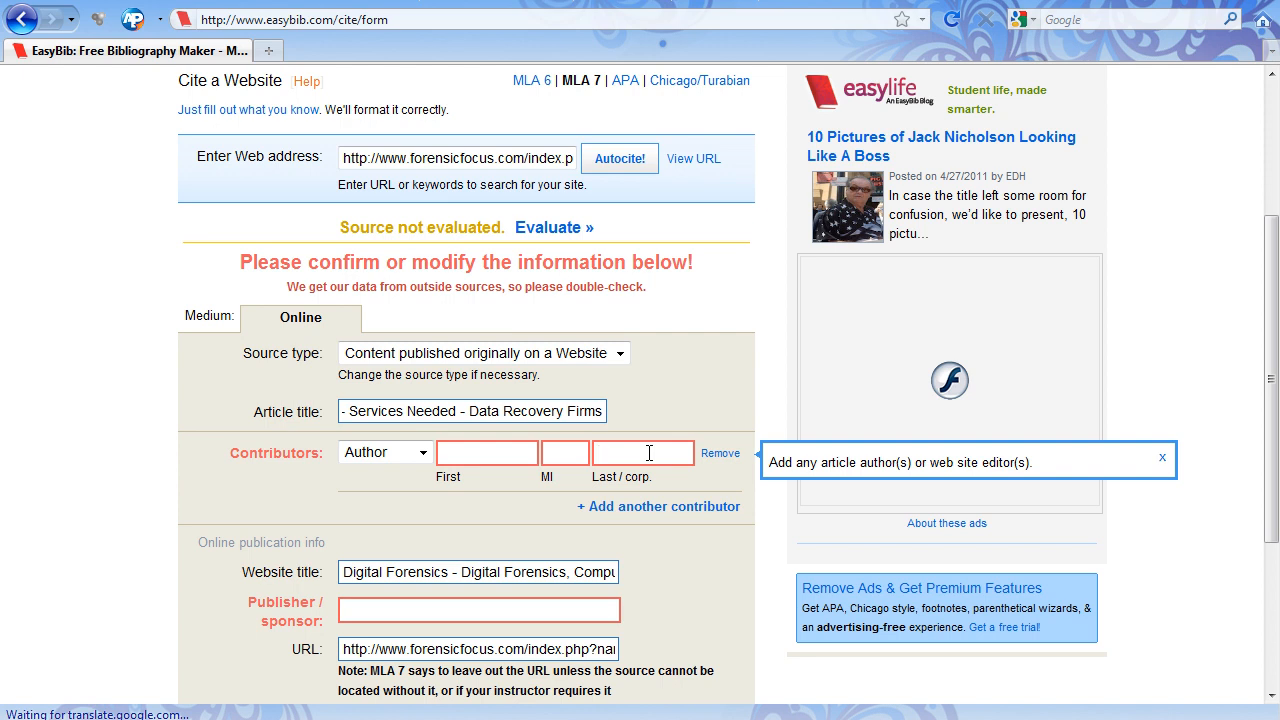
click(642, 452)
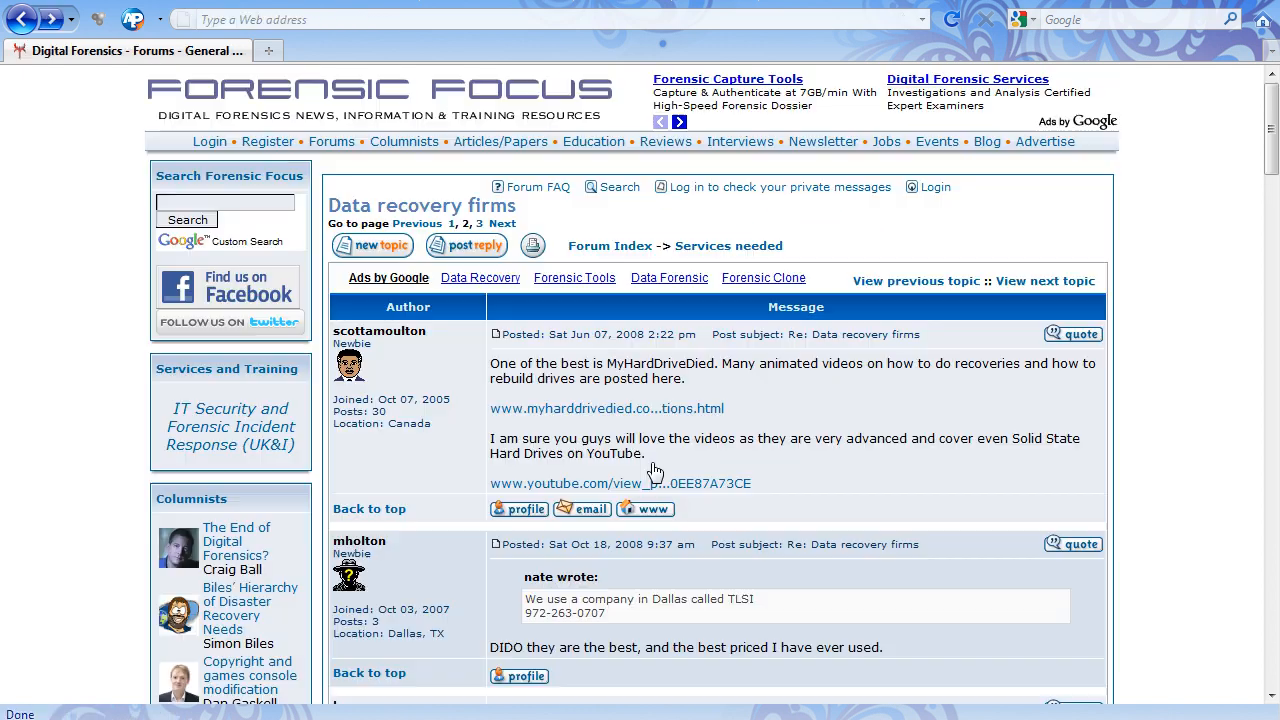
scroll(down, 3)
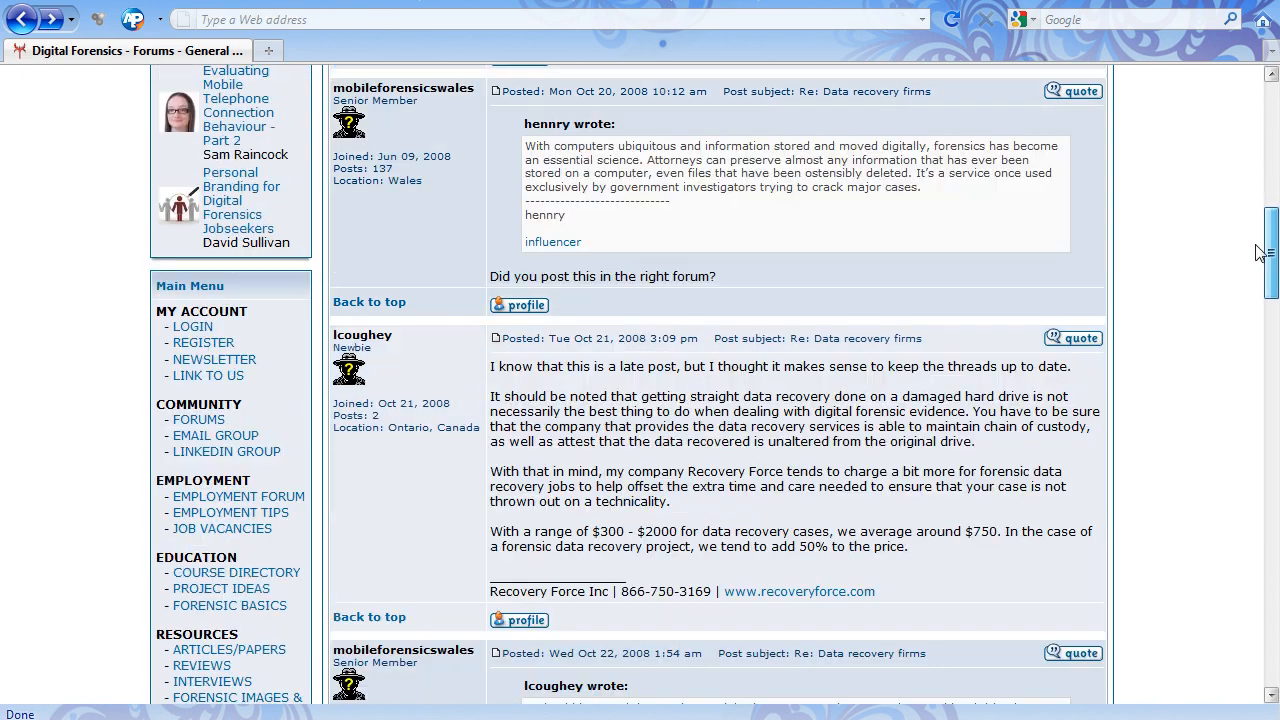
scroll(down, 3)
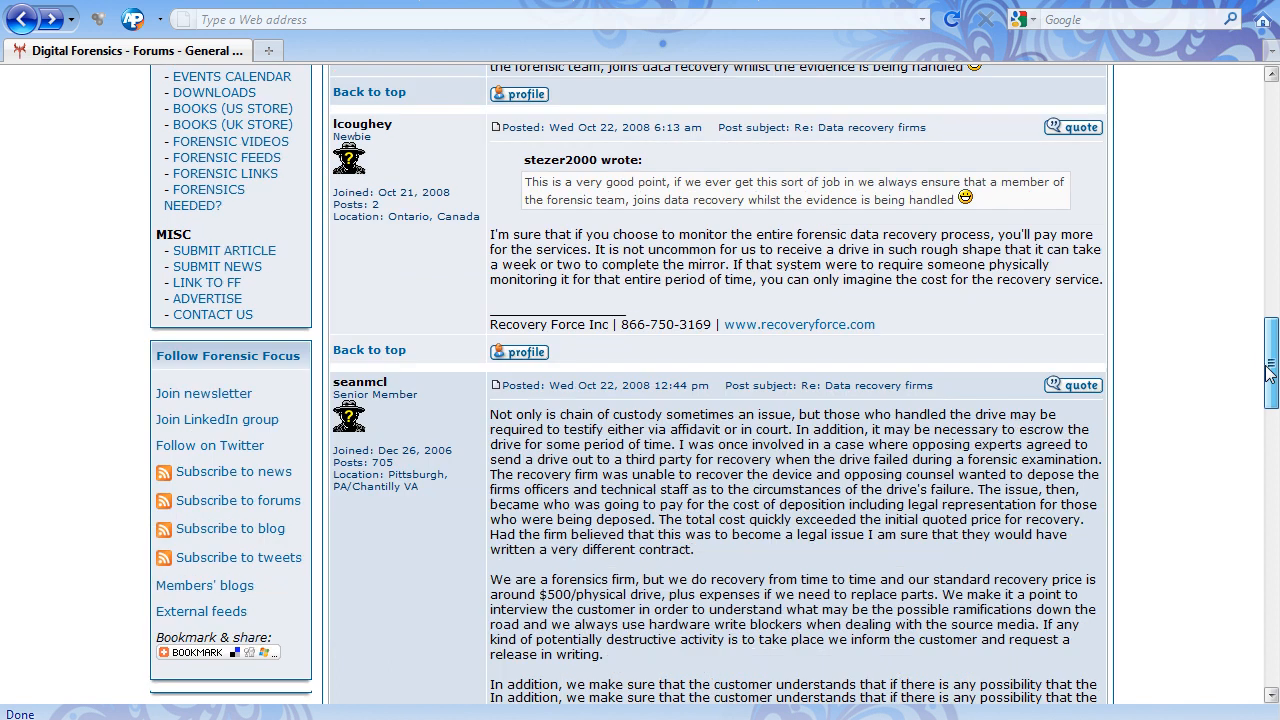
scroll(down, 3)
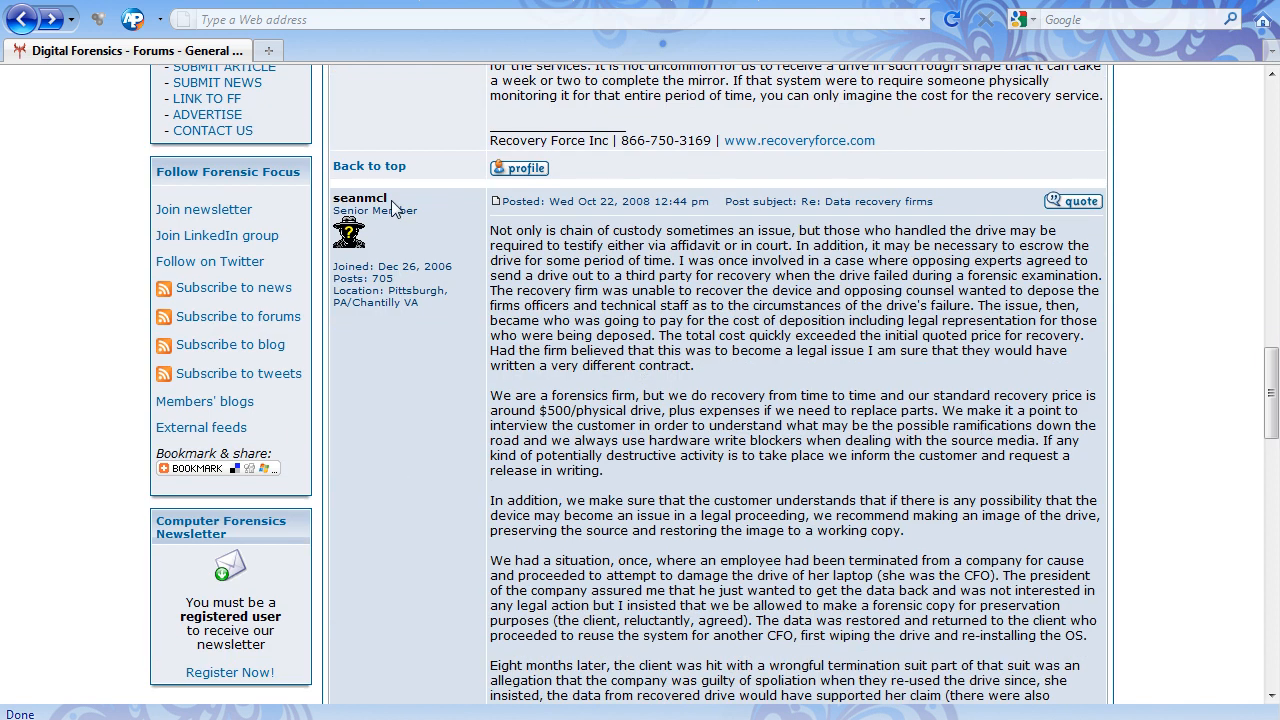
double_click(360, 198)
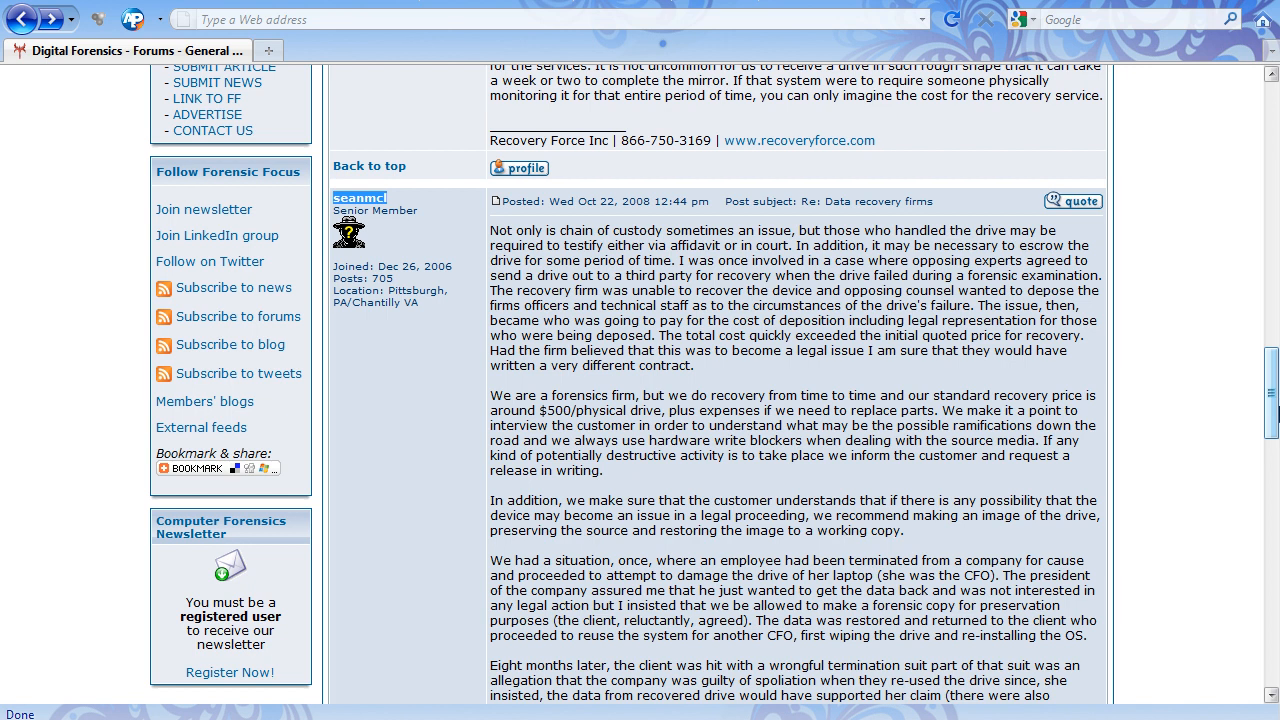
scroll(down, 3)
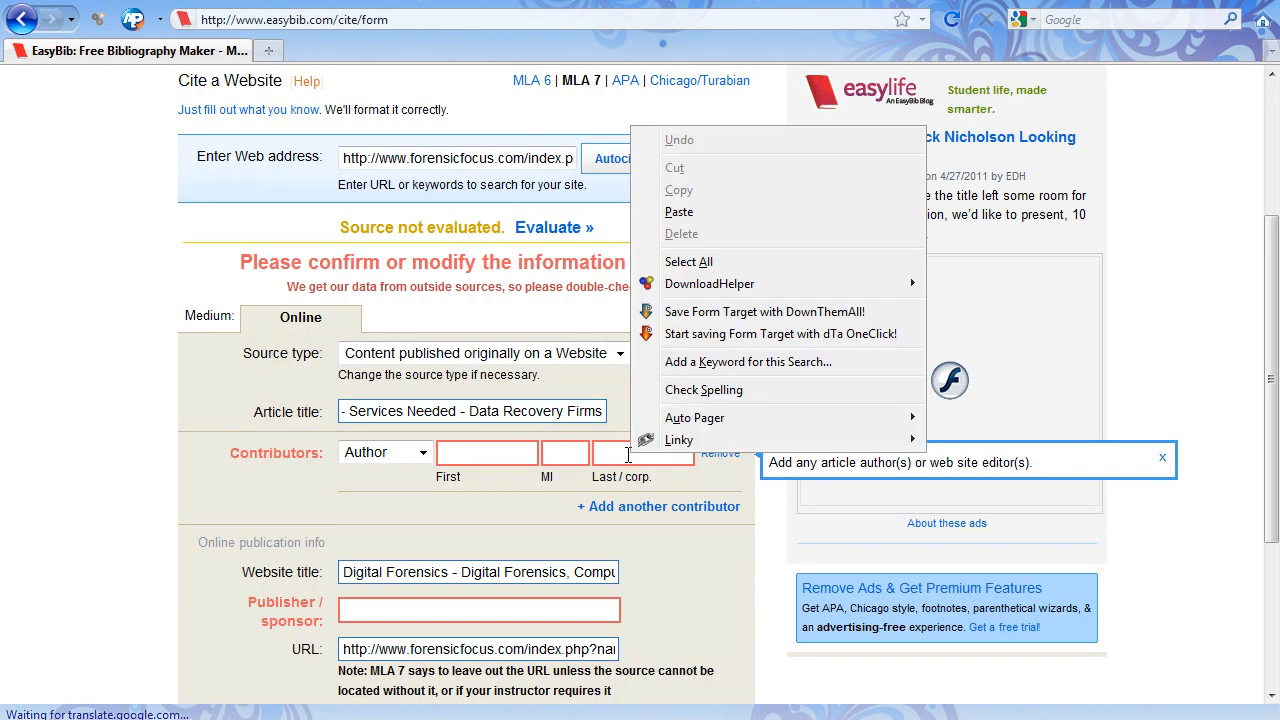
Enter seanmcl as the contributor's last name and select the Website title text
text(seanmcl)
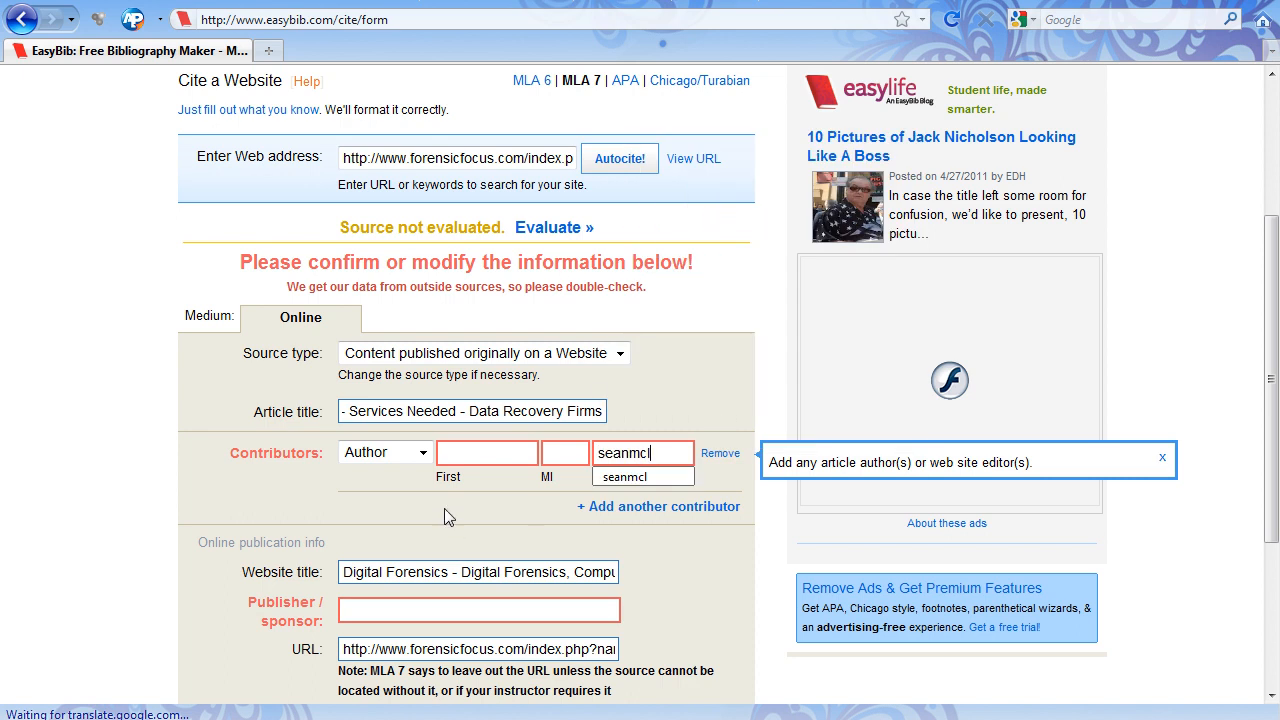
scroll(down, 3)
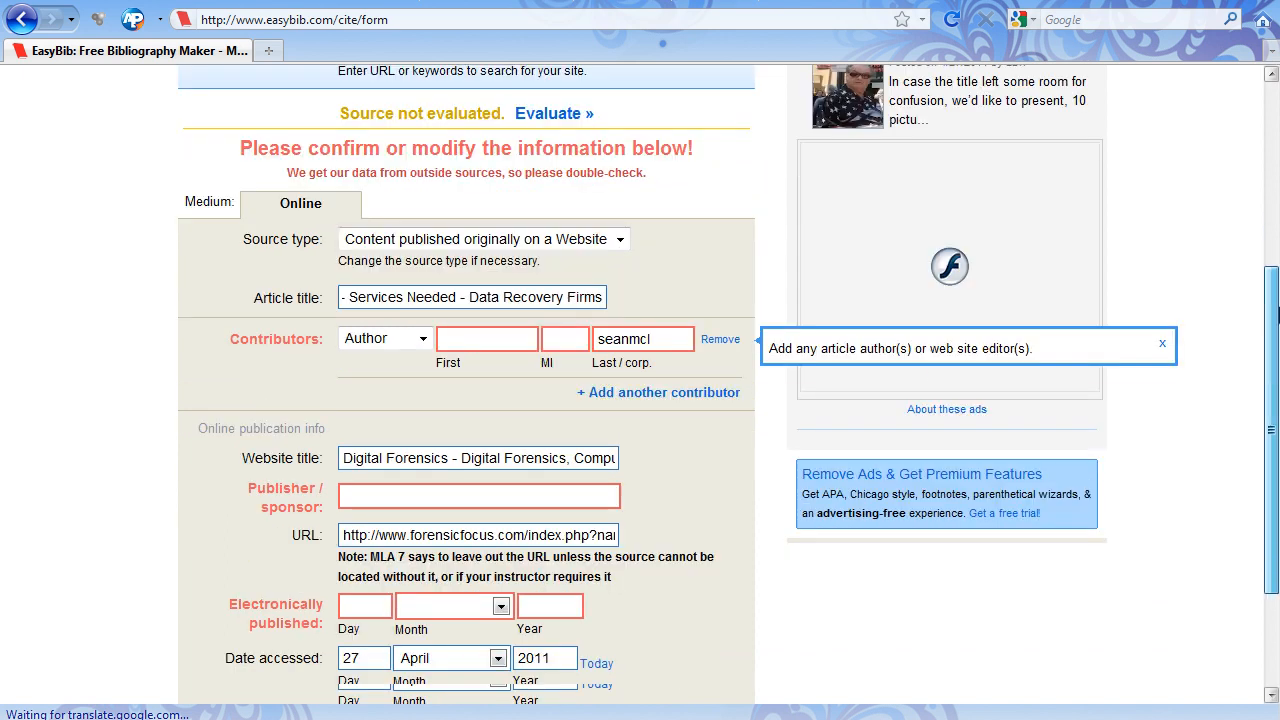
scroll(down, 3)
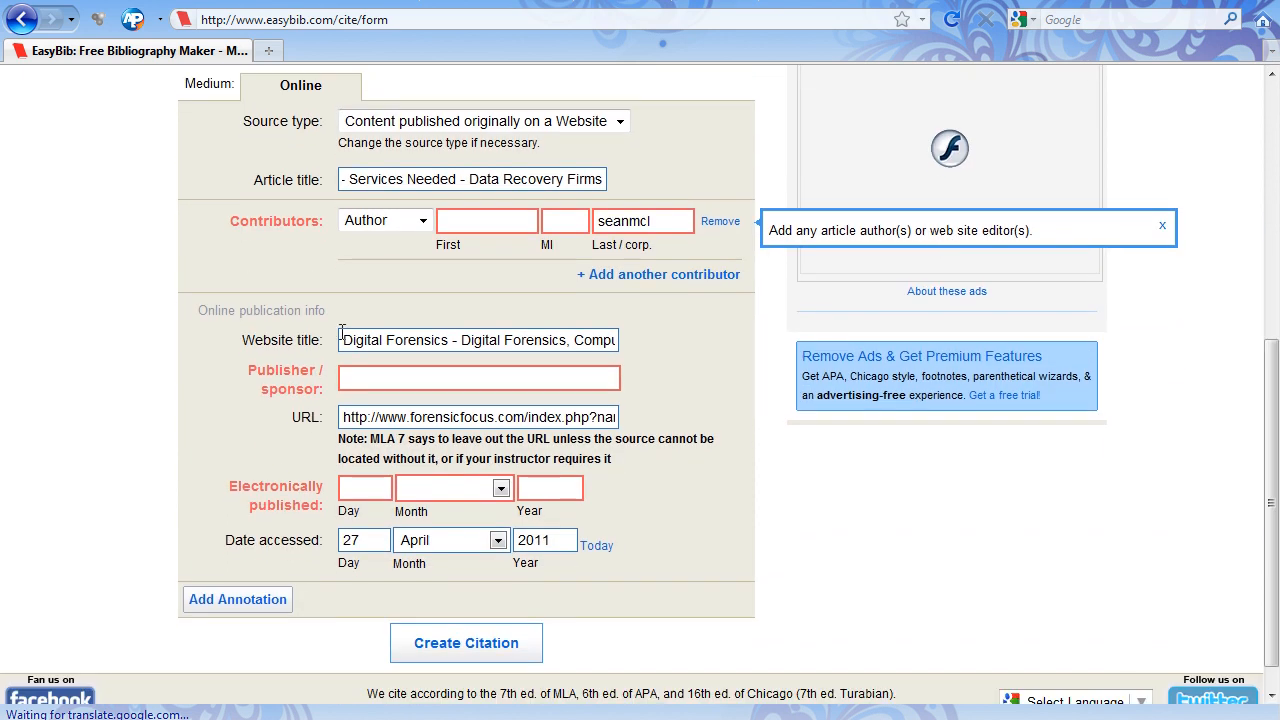
click(478, 340)
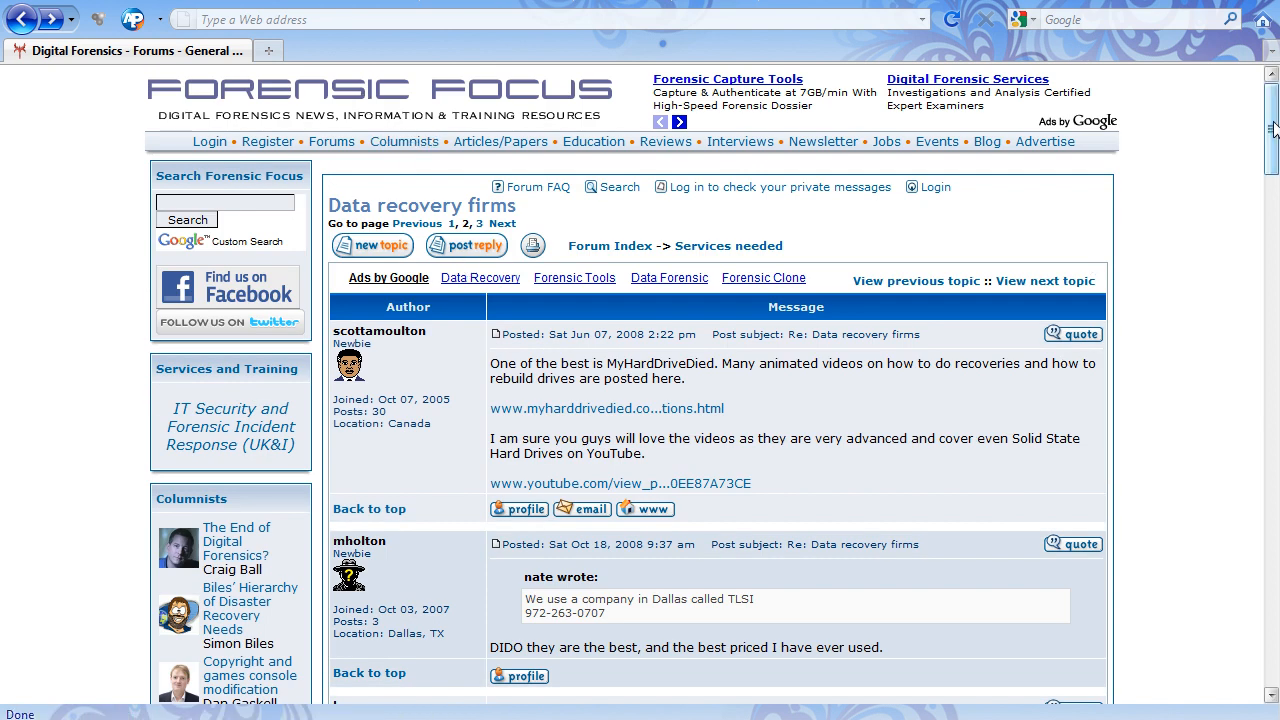
Scroll the Forensic Focus thread to its end
scroll(down, 3)
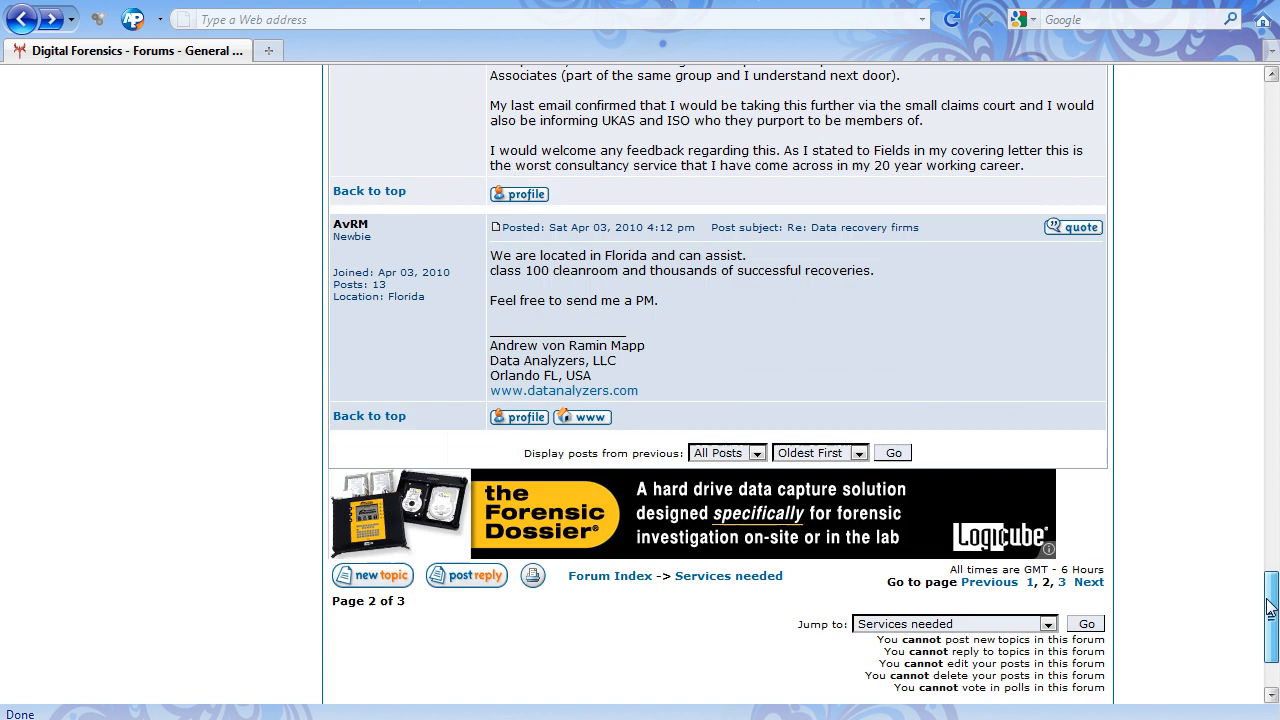
scroll(down, 3)
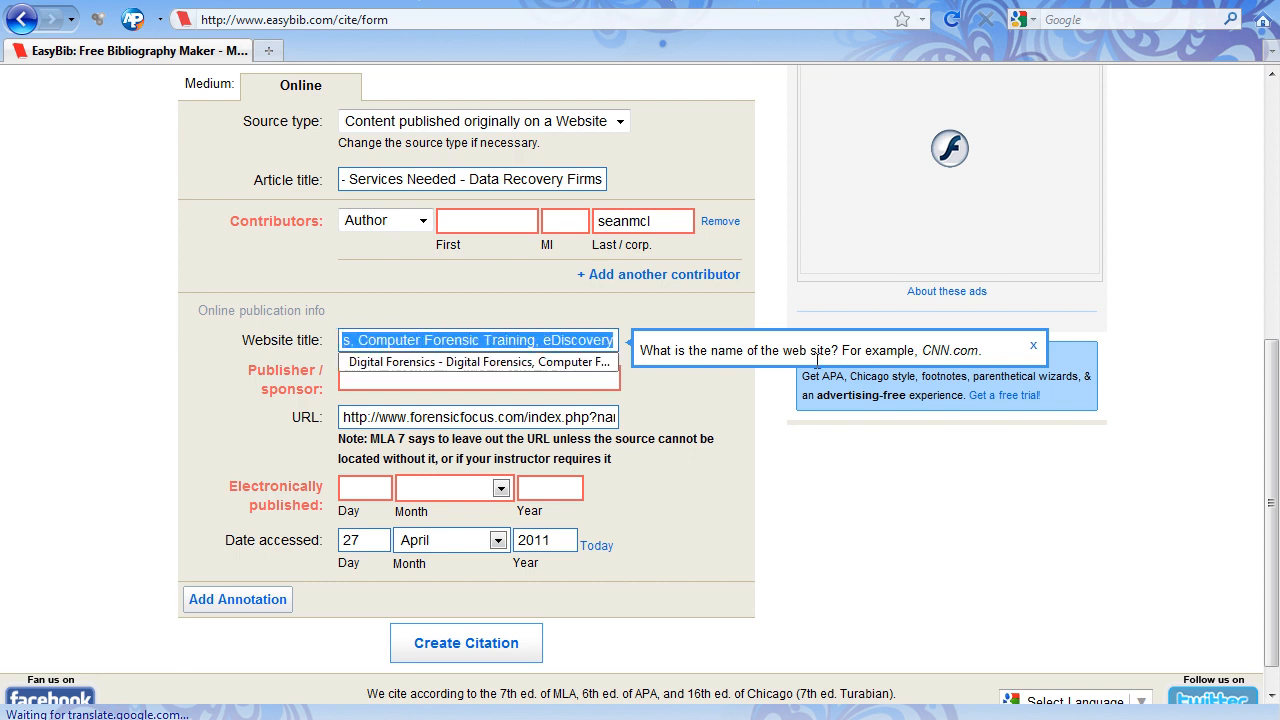
Set the website title to Forensic Focus and create the citation, reviewing it in Your Bibliography
text(Forensic Focus)
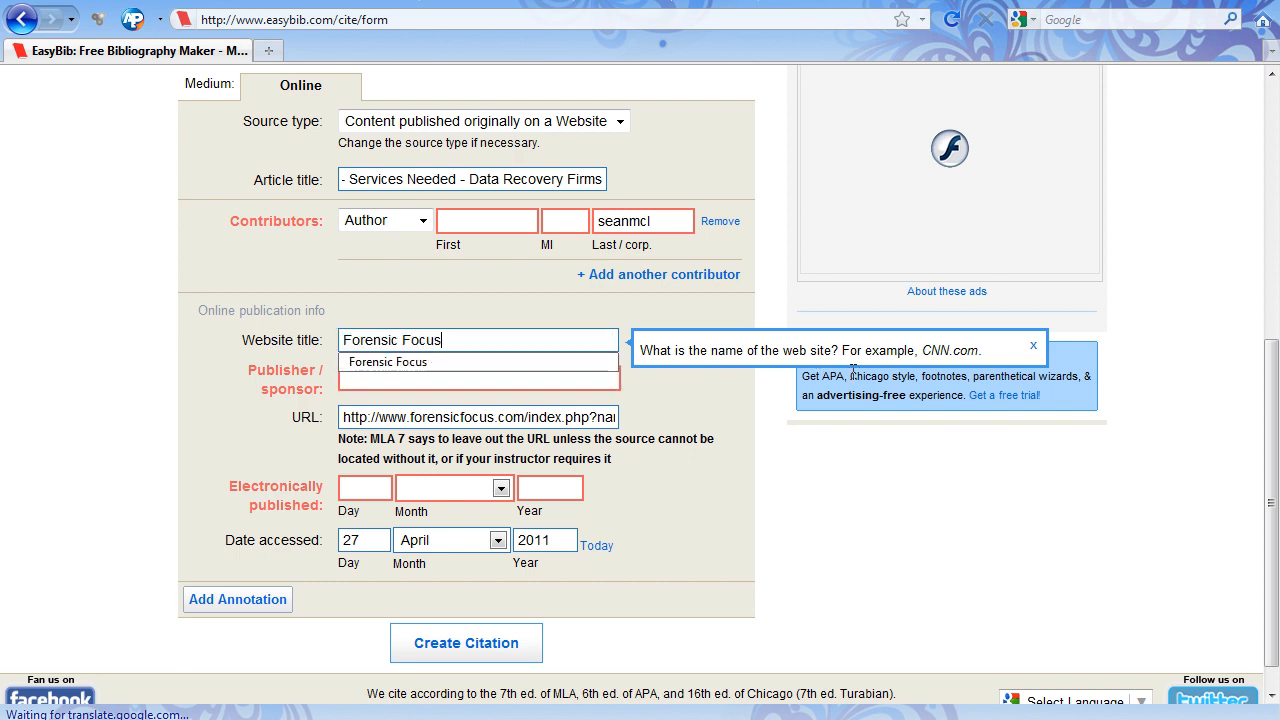
click(478, 378)
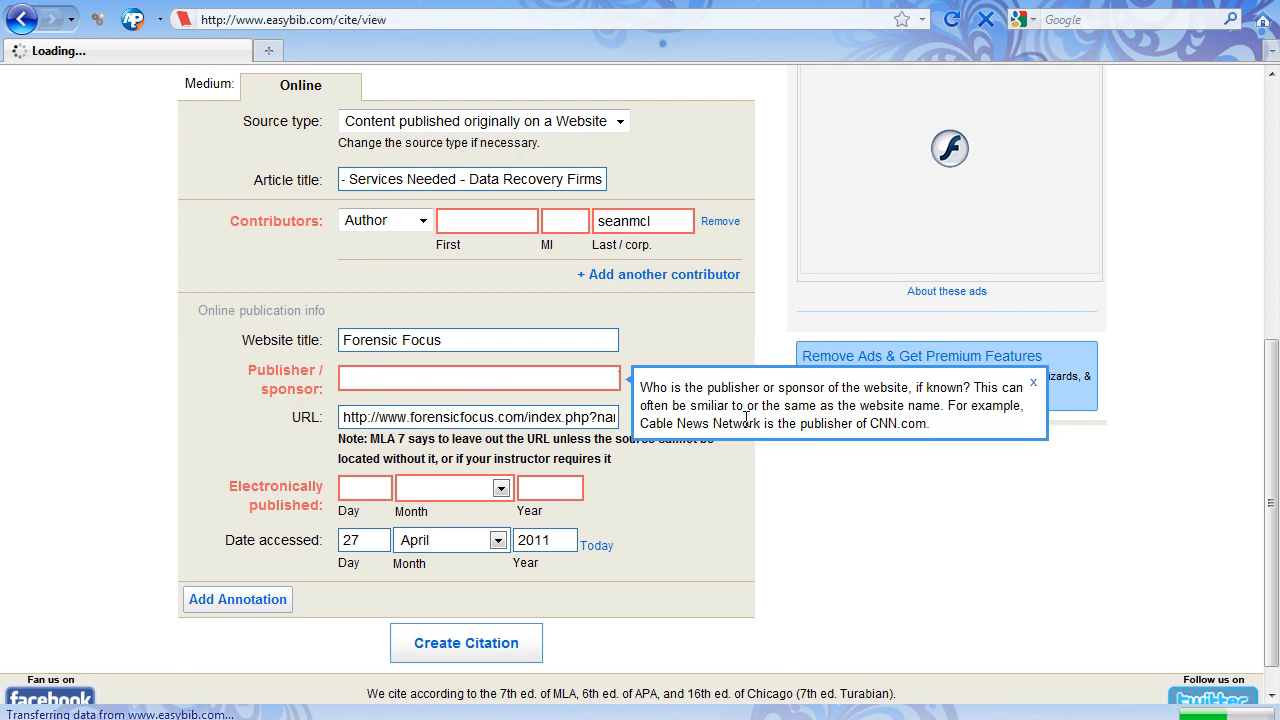
click(464, 642)
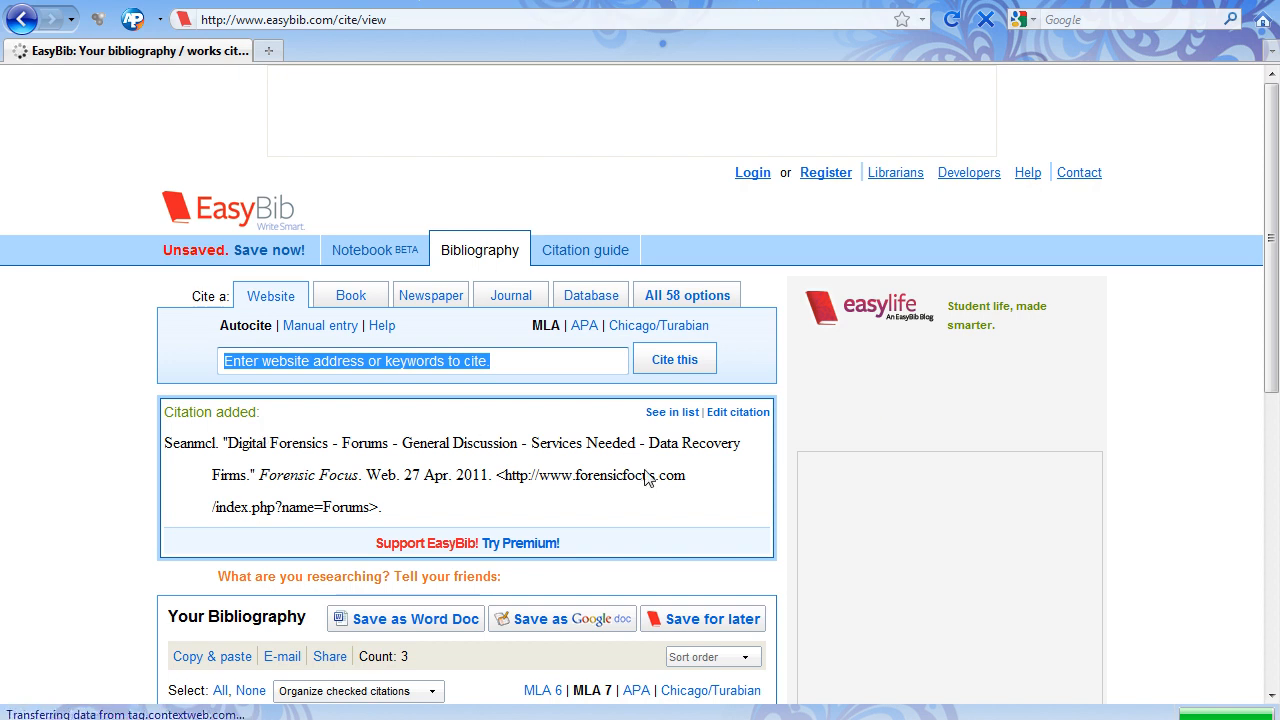
scroll(down, 3)
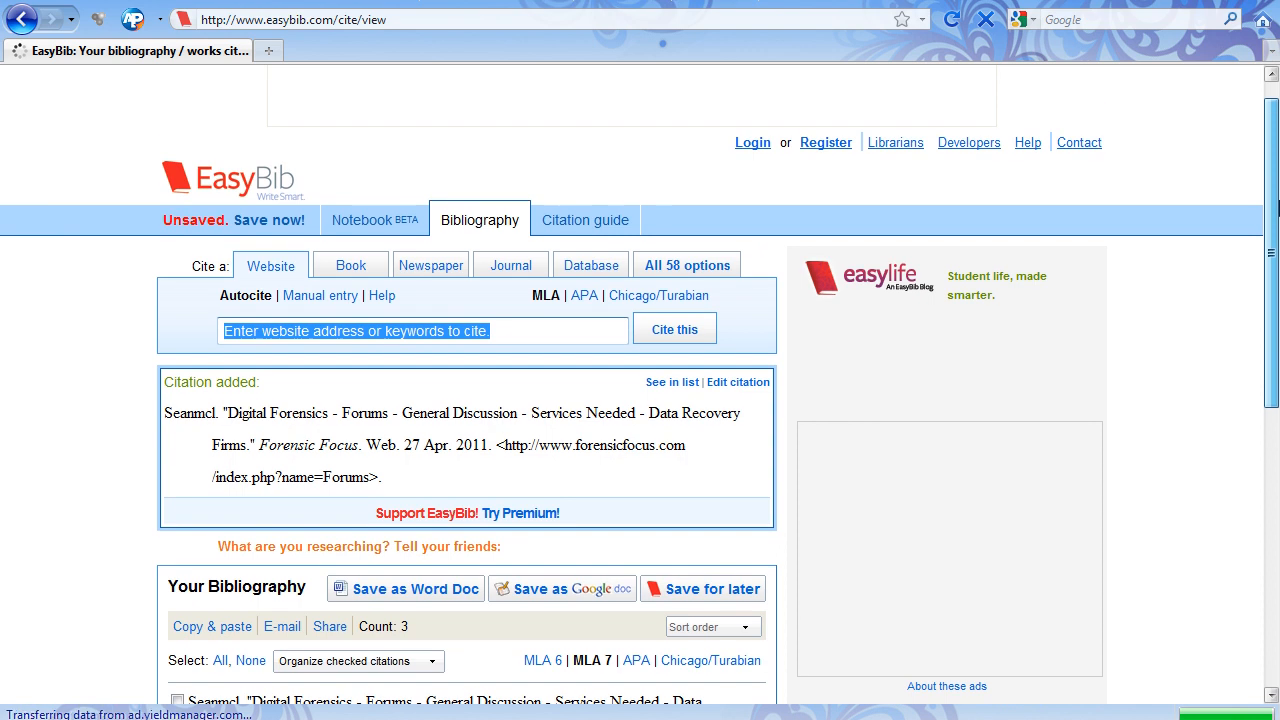
mouse_move(760, 366)
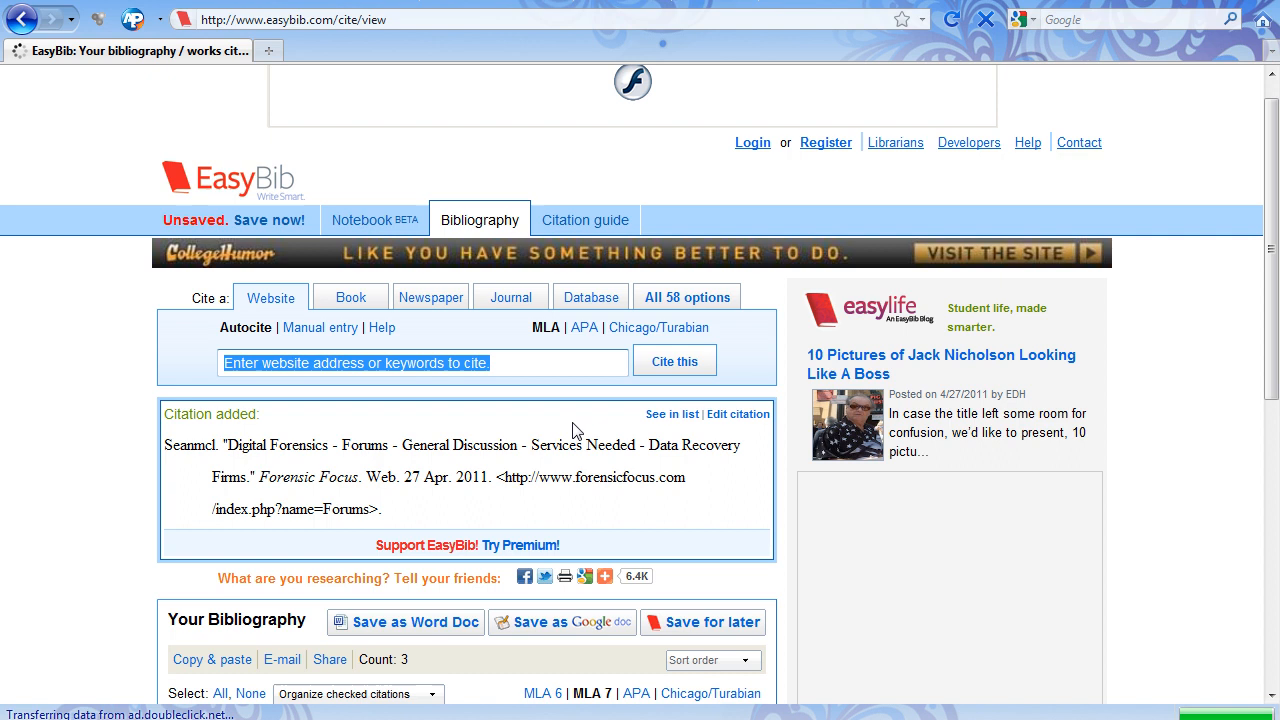
scroll(down, 3)
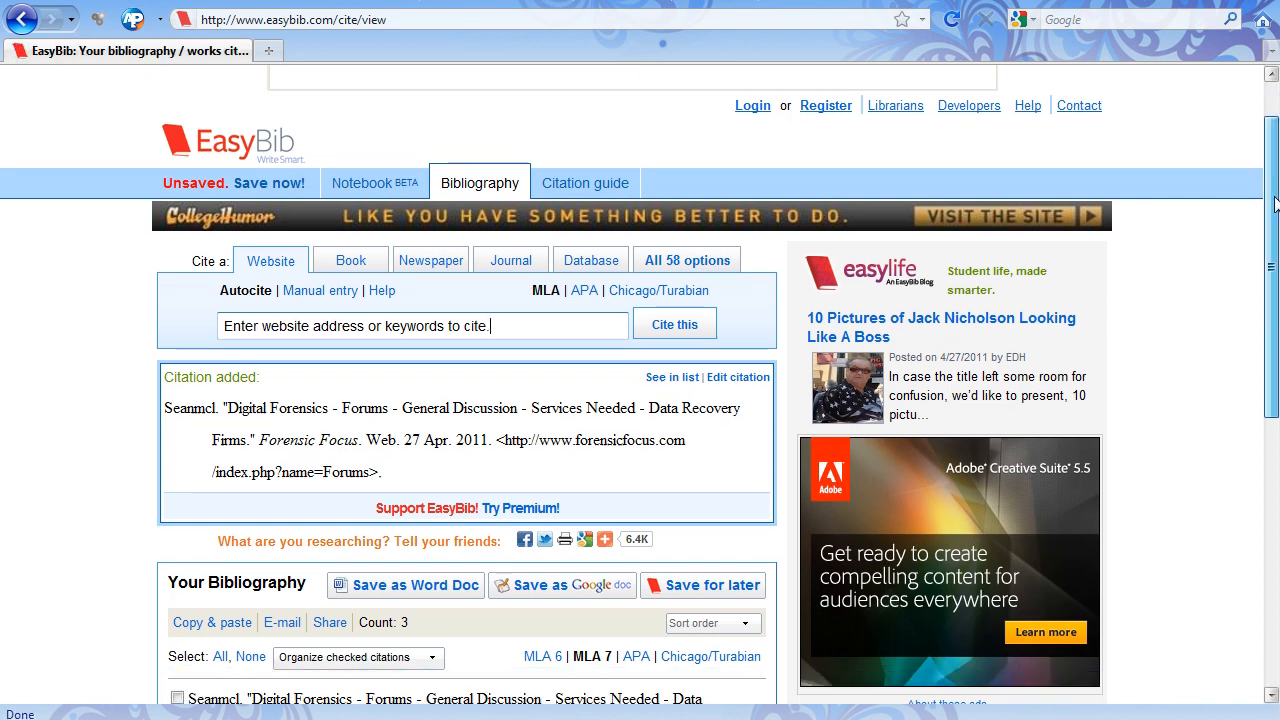
scroll(down, 3)
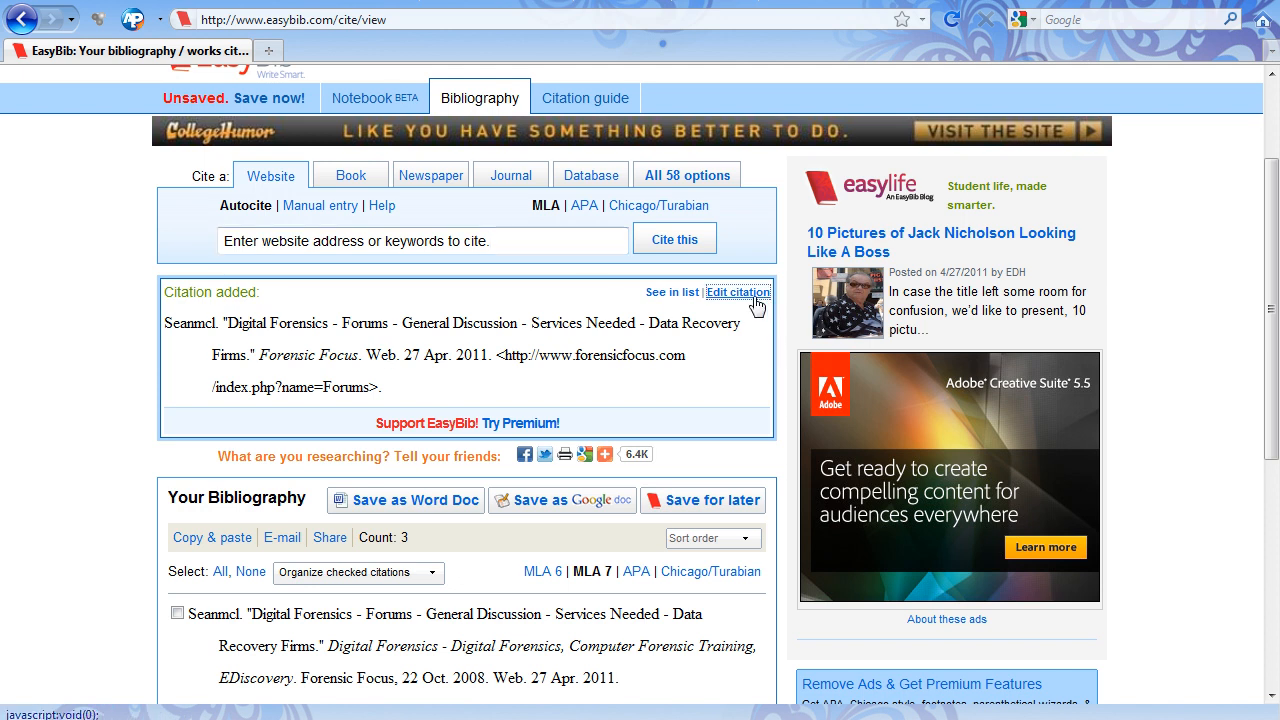
Edit the seanmcl citation, setting its publisher to Forensic Focus, and focus the Day field
click(736, 292)
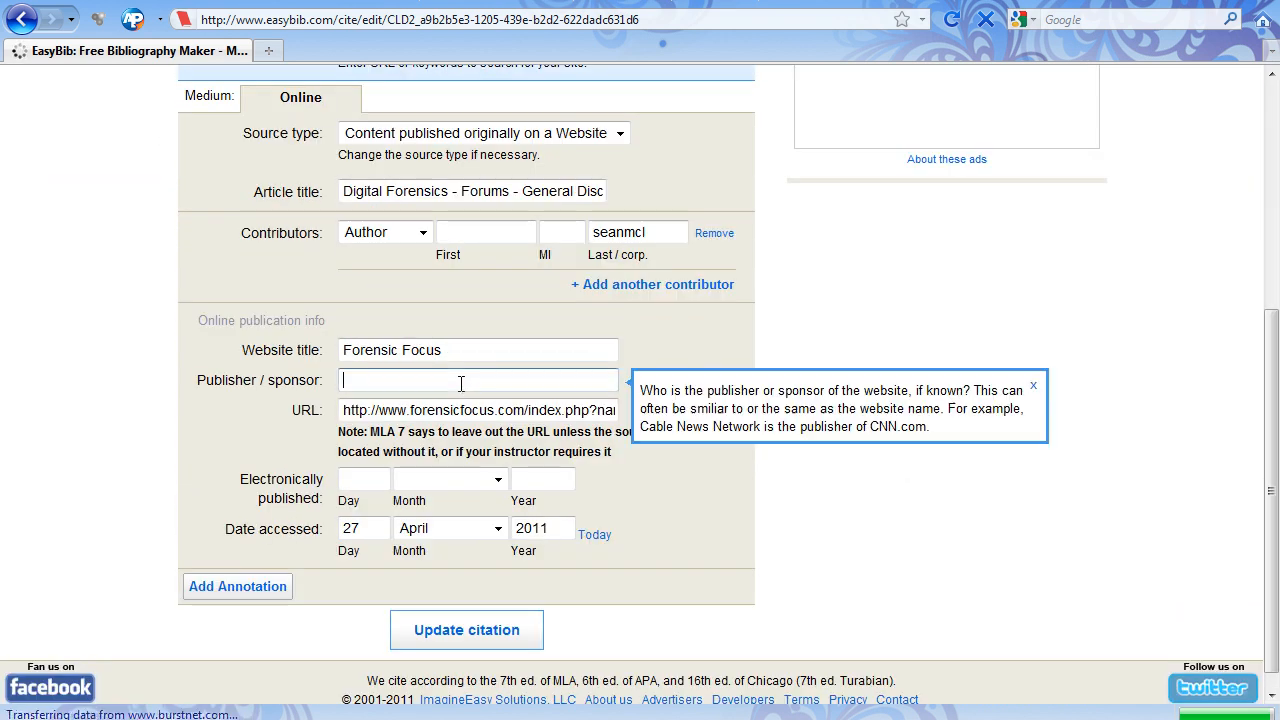
text(Forensic Focus)
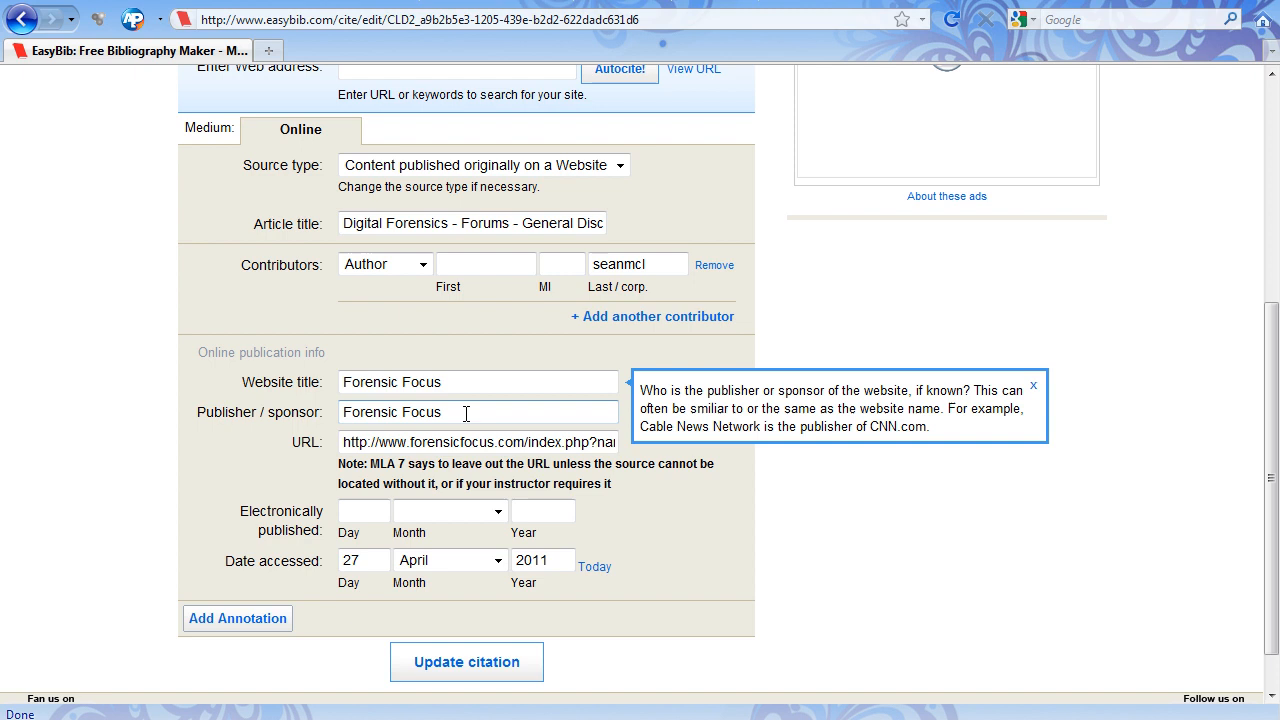
click(364, 510)
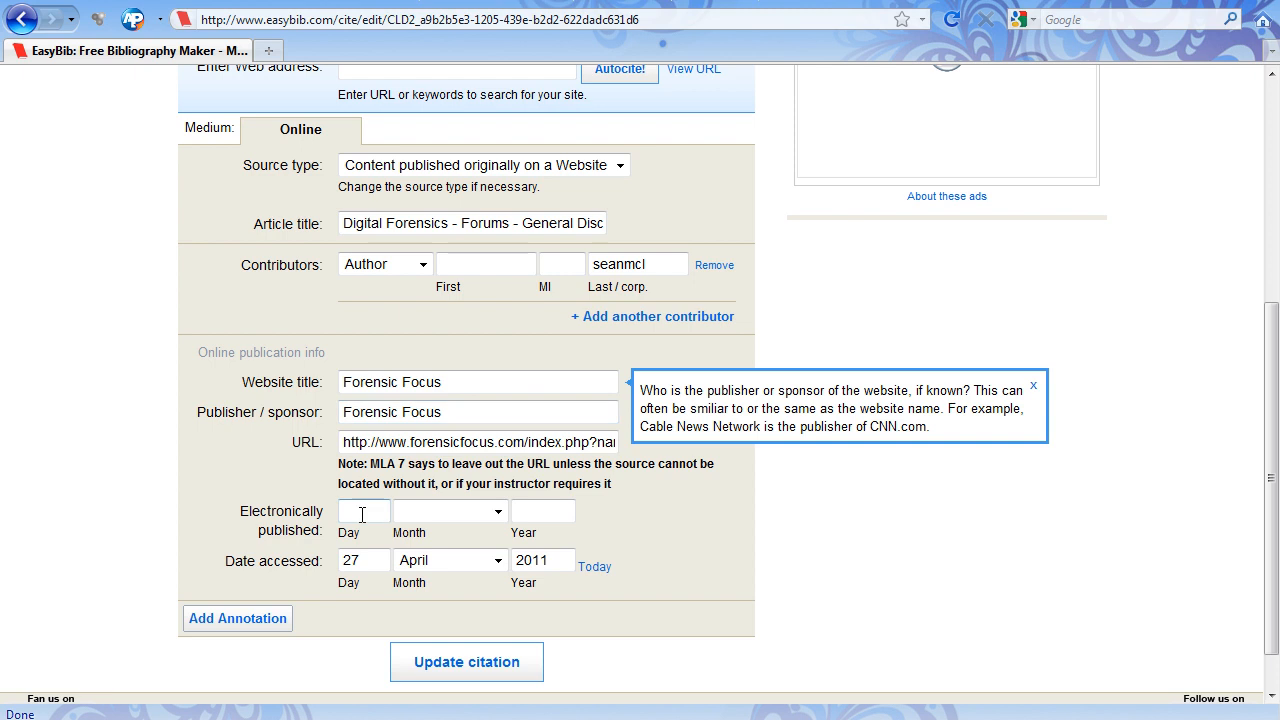
click(364, 512)
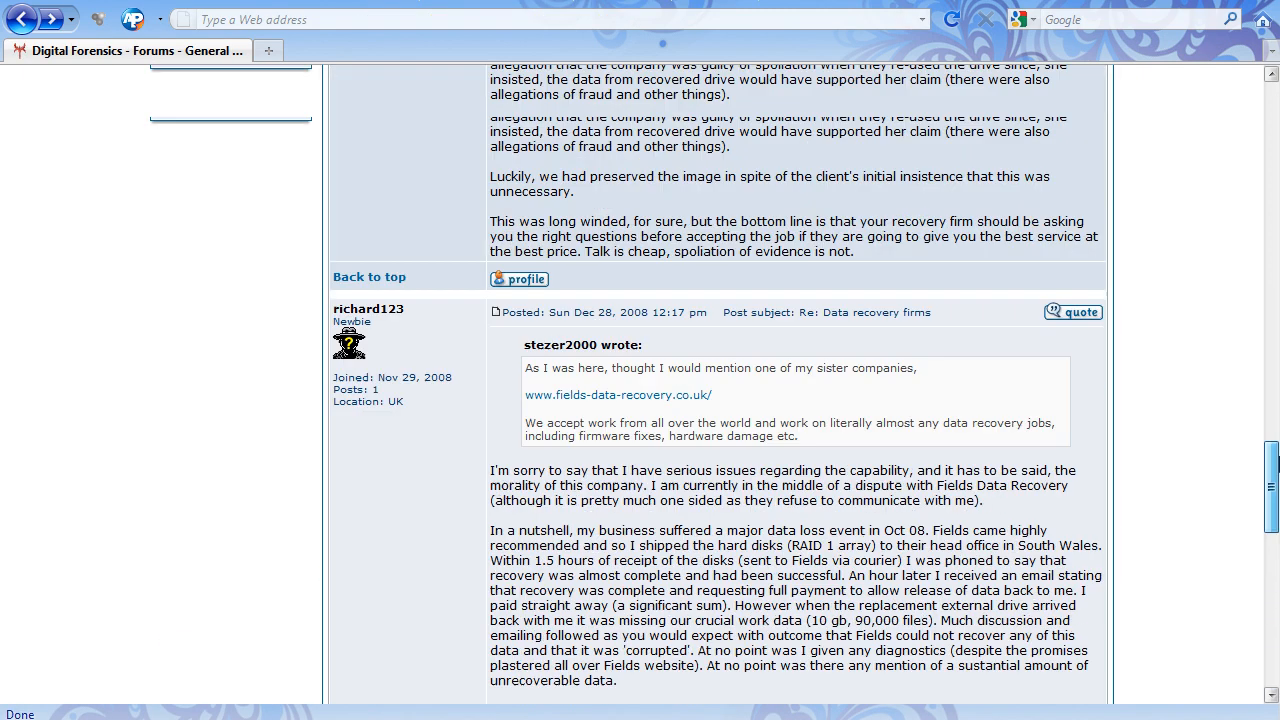
Scroll the thread to seanmcl's post to read its date, Wed Oct 22, 2008
scroll(down, 3)
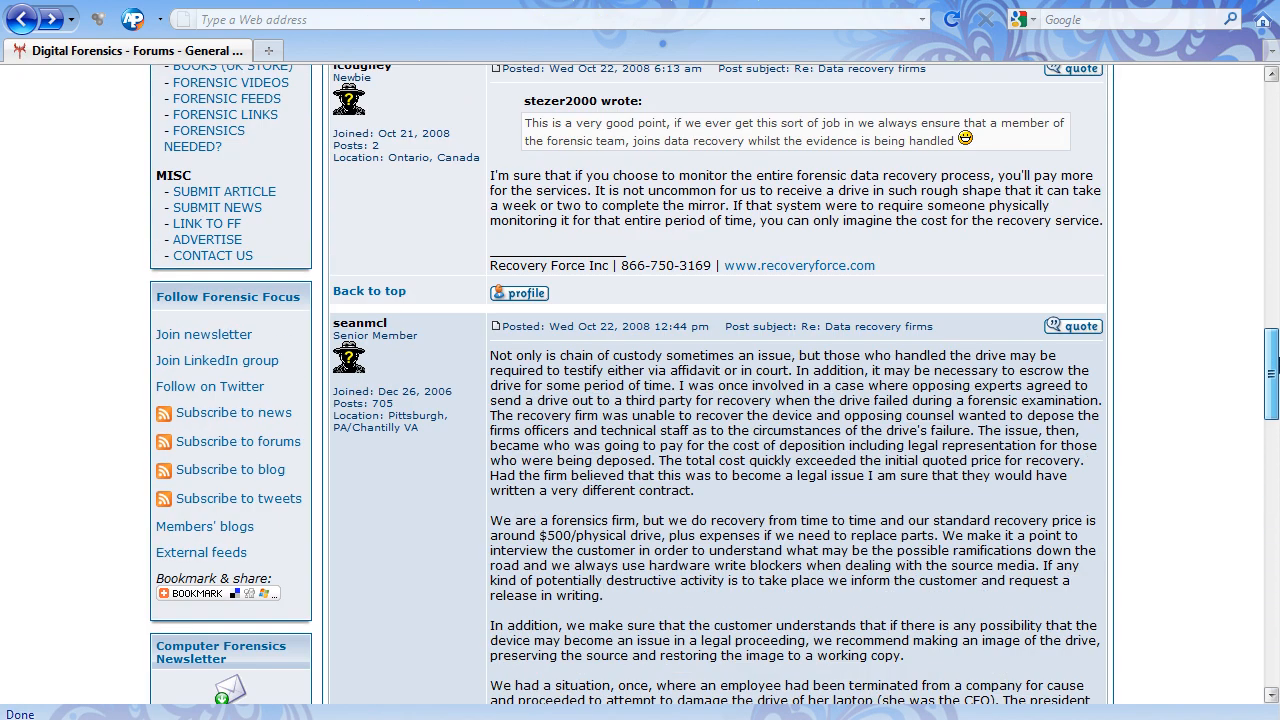
scroll(down, 3)
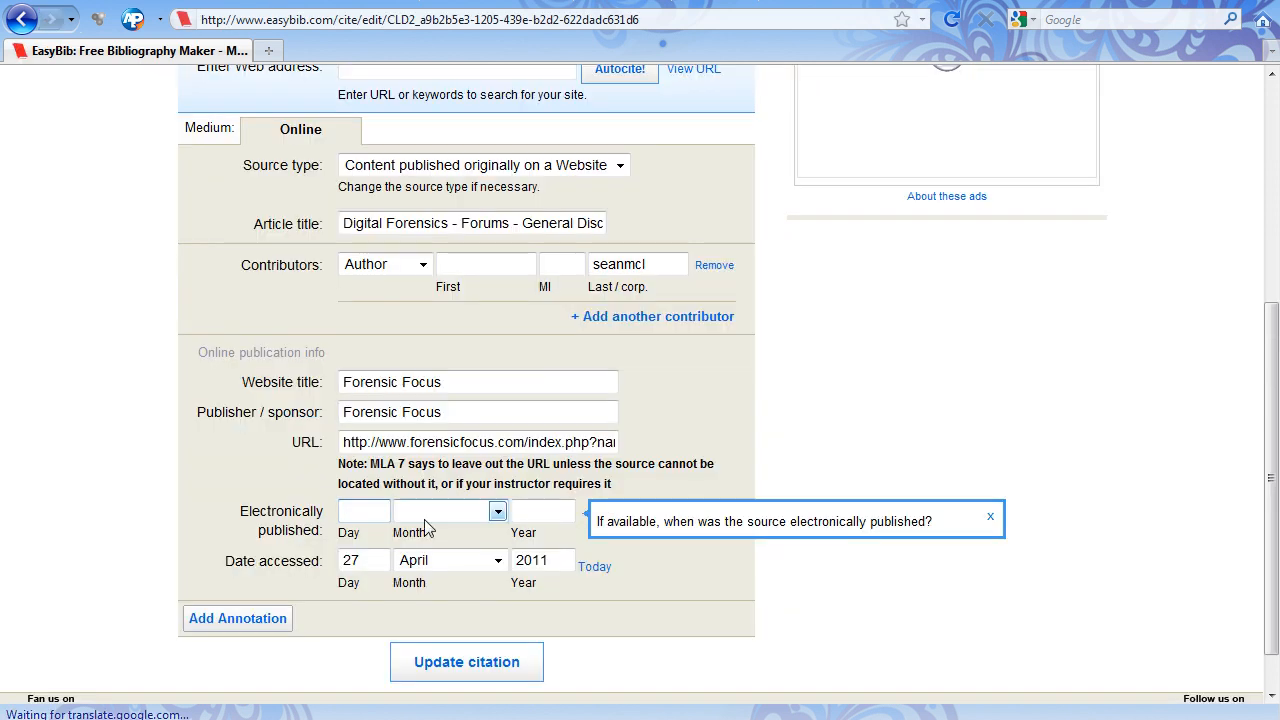
Set the electronic publication date to October 2008 (day 22) and submit via Update citation
click(364, 512)
text(22)
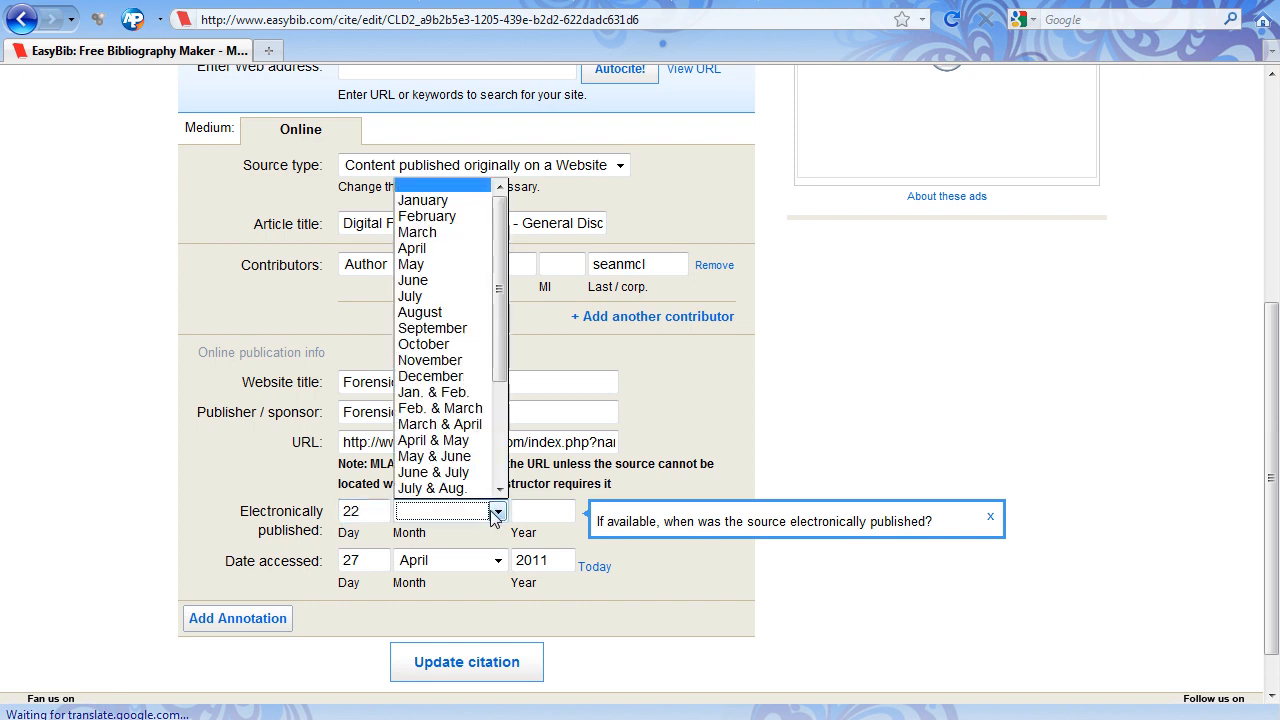
click(424, 344)
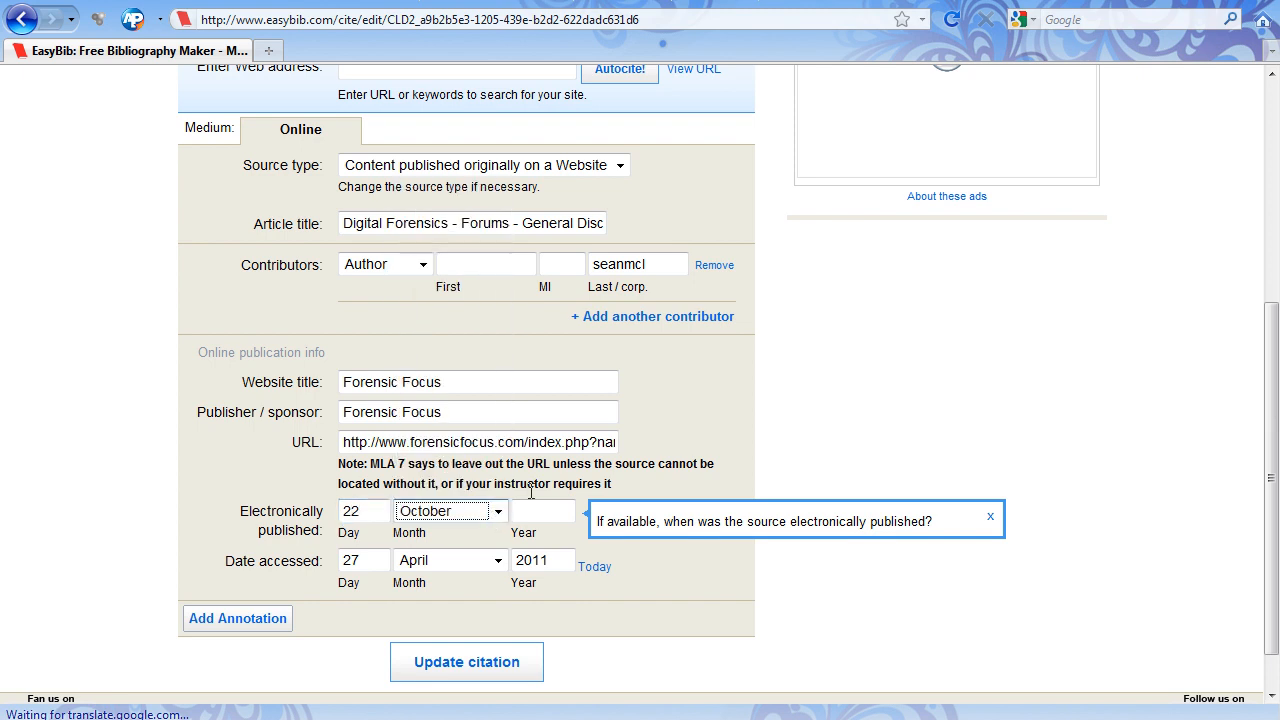
text(20)
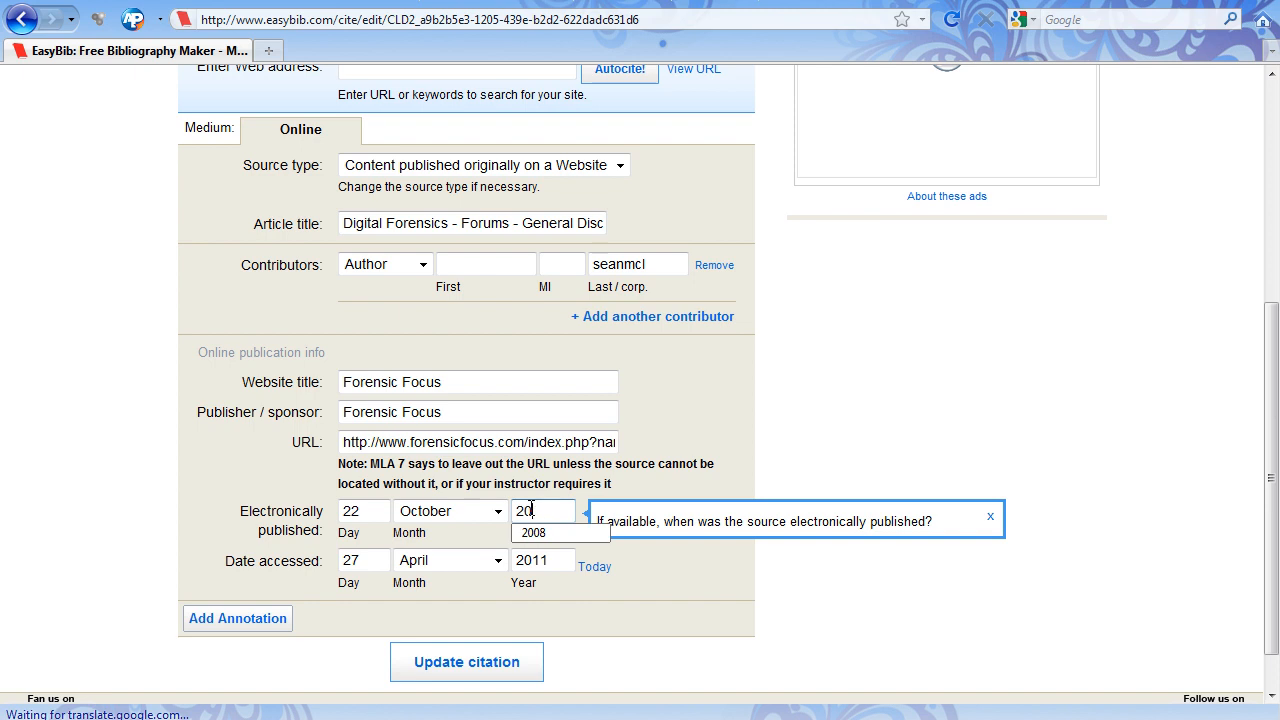
click(530, 532)
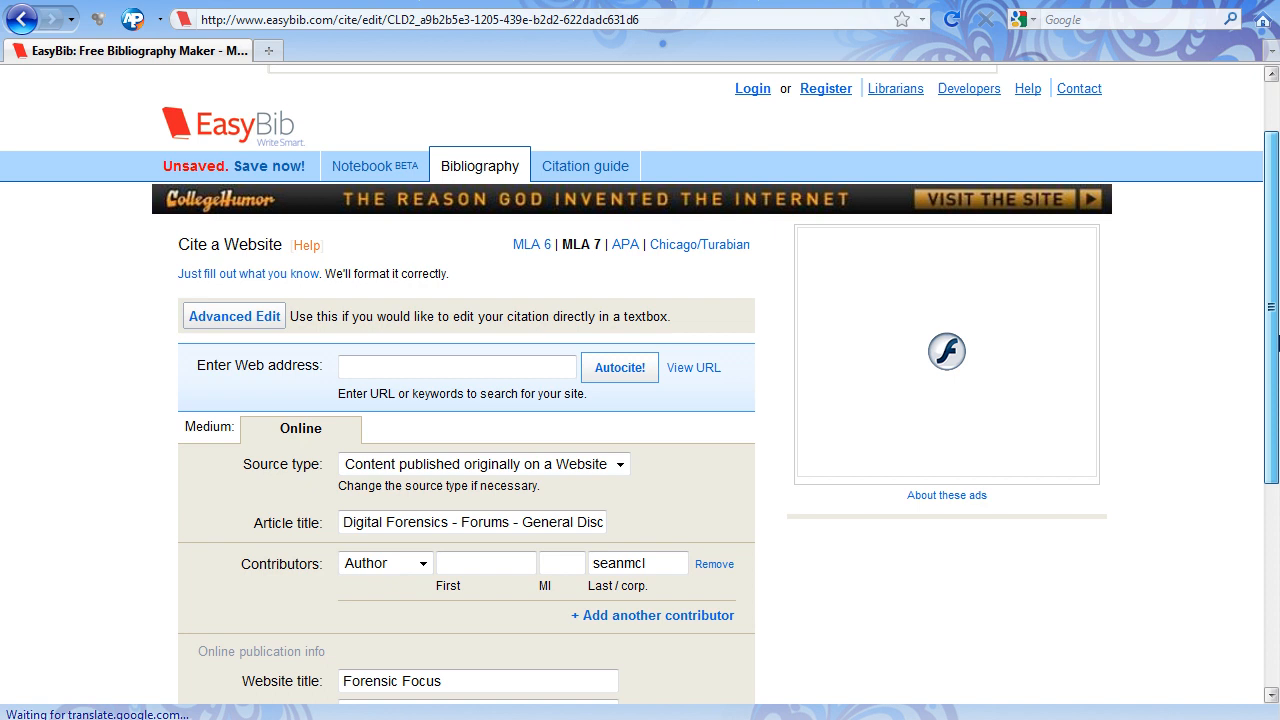
scroll(down, 3)
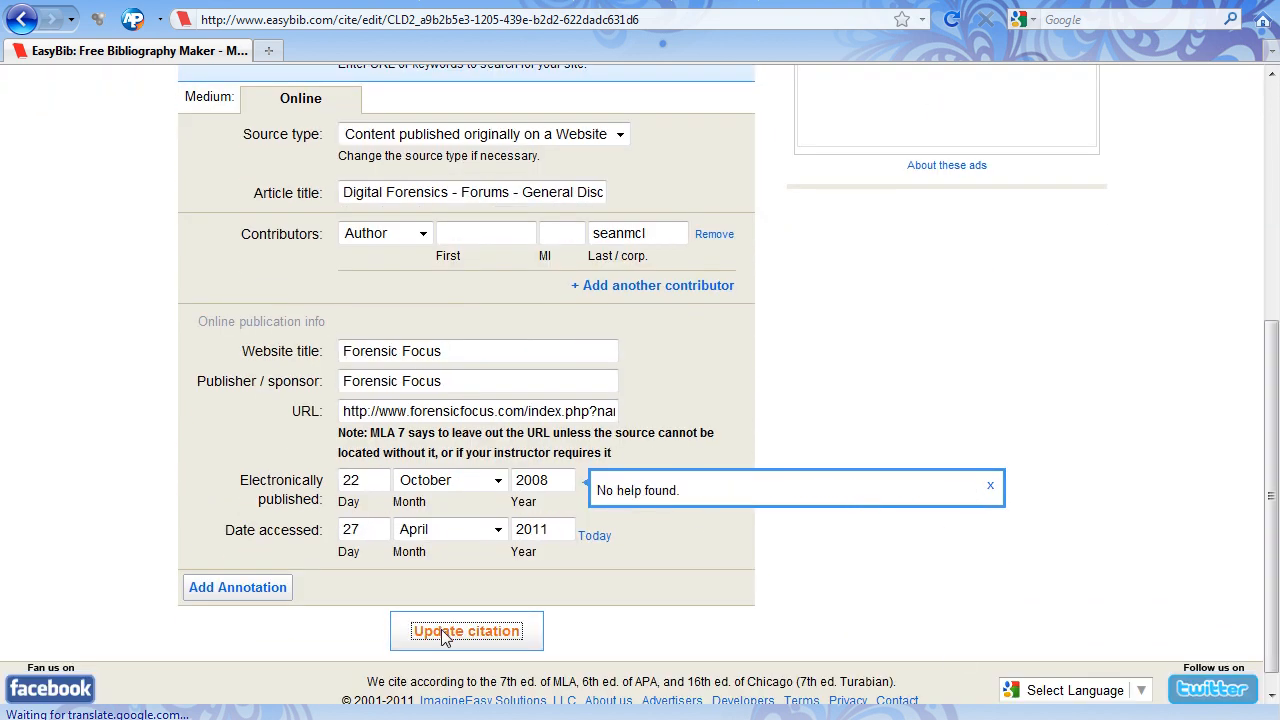
click(466, 632)
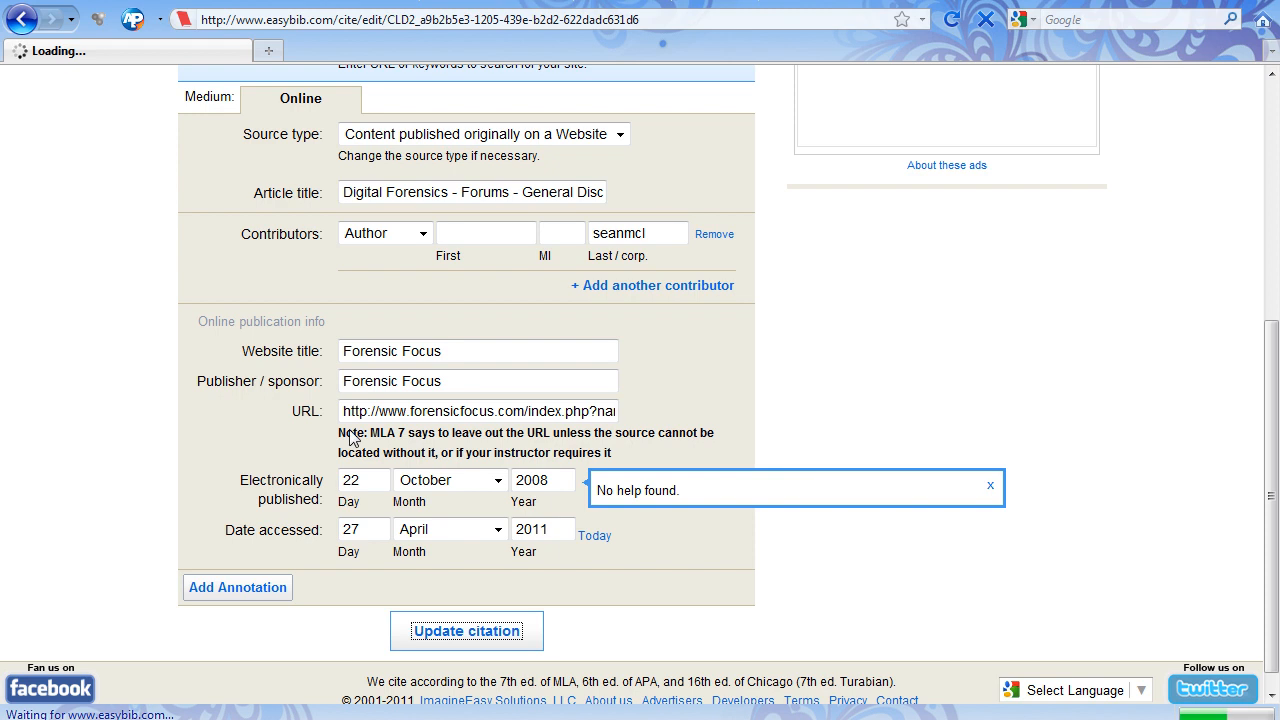
Confirm Update citation so the entry reads Forensic Focus, 22 Oct. 2008, accessed 27 Apr. 2011
click(466, 632)
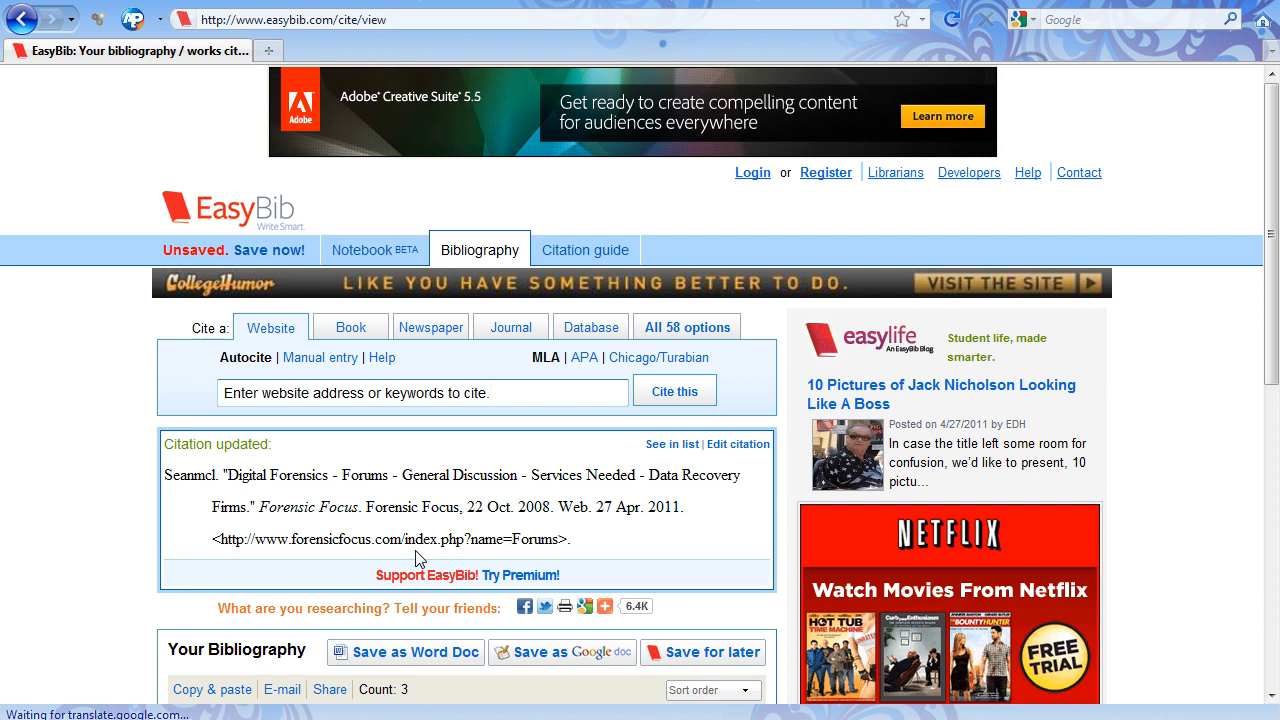
mouse_move(1196, 232)
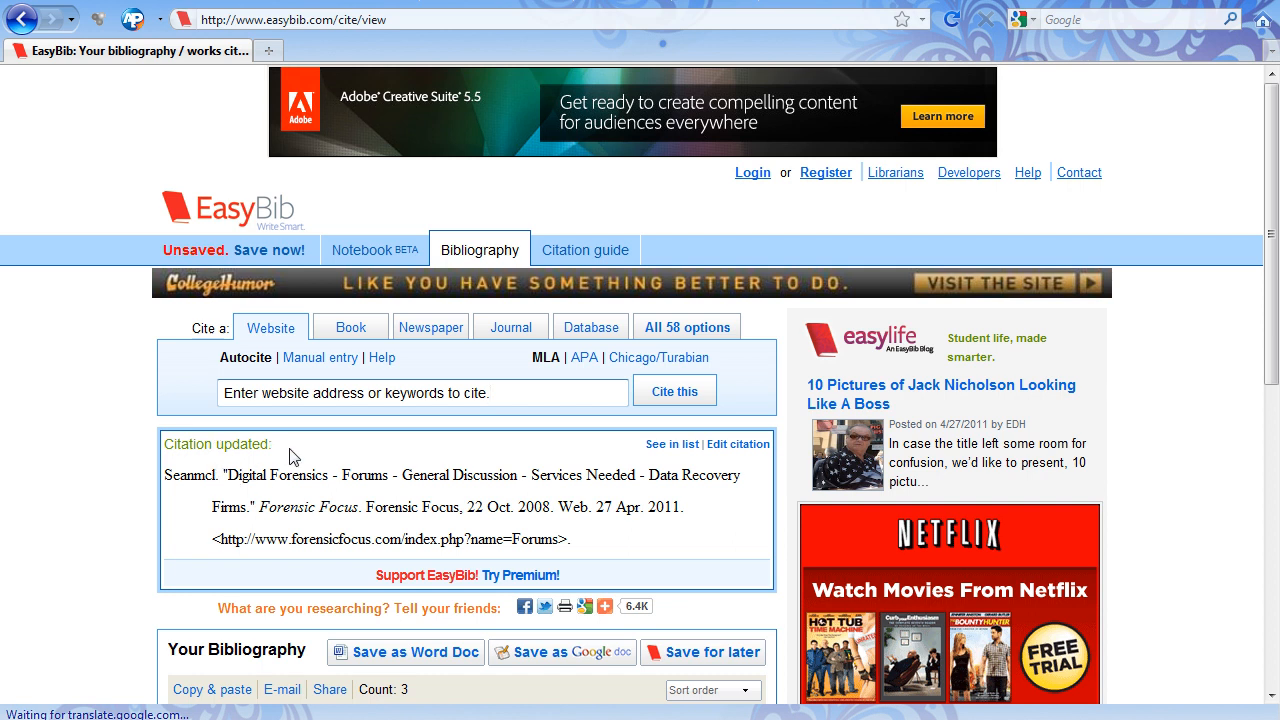
click(420, 392)
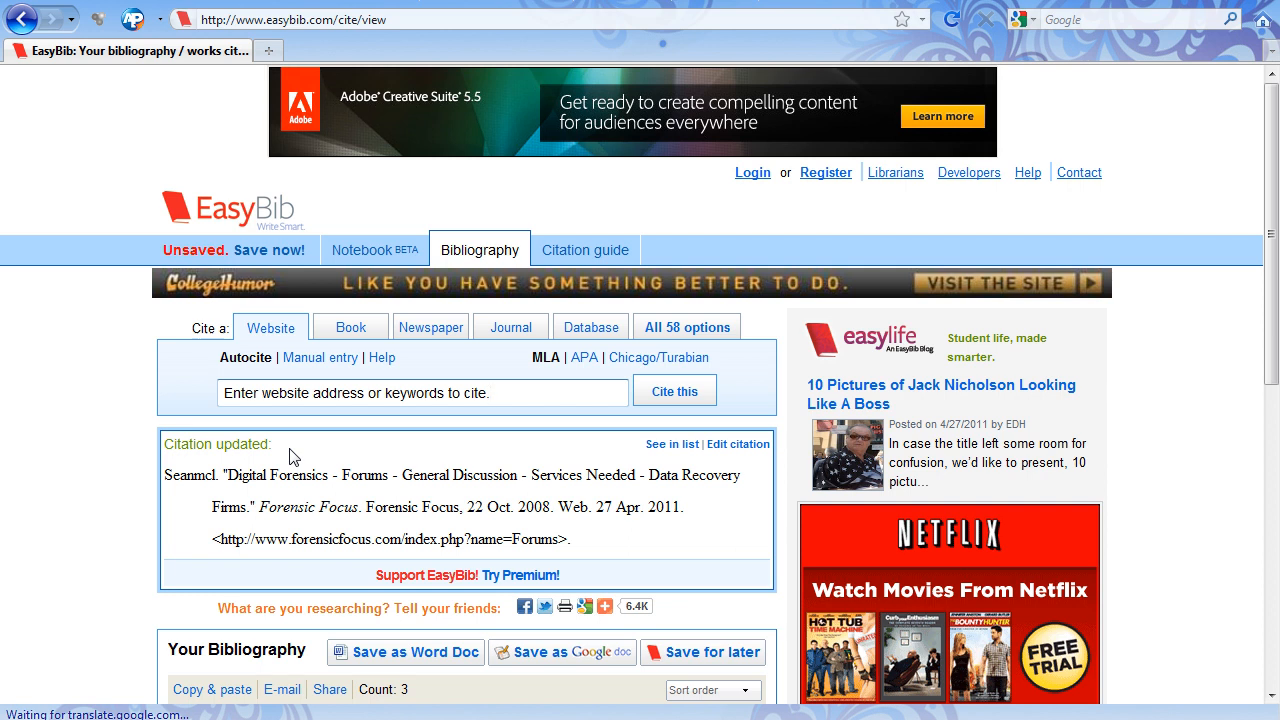
click(420, 392)
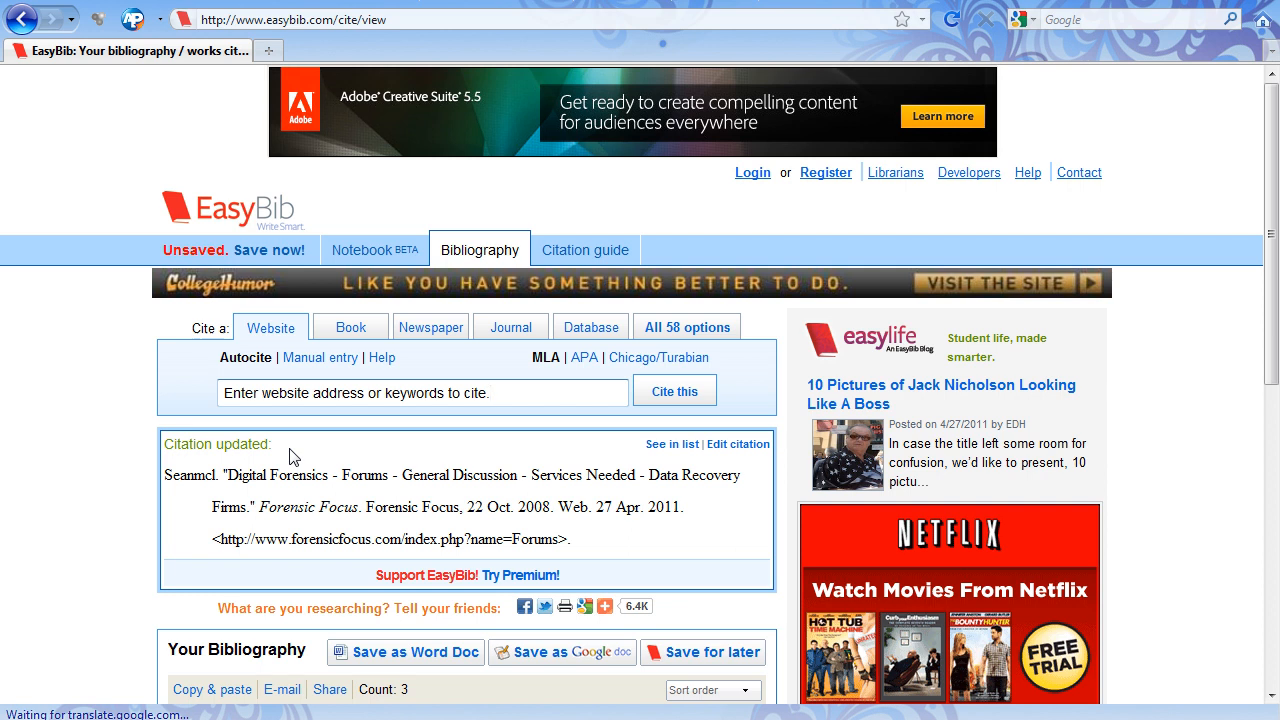
click(420, 392)
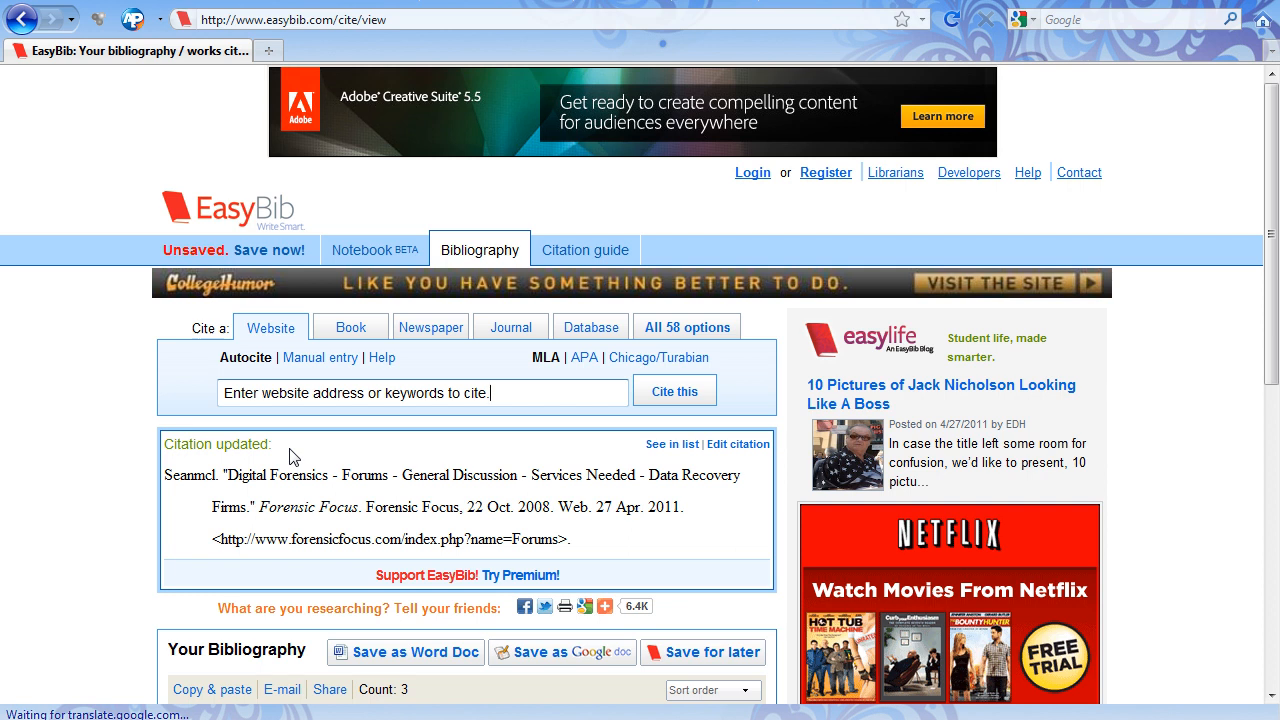
click(420, 392)
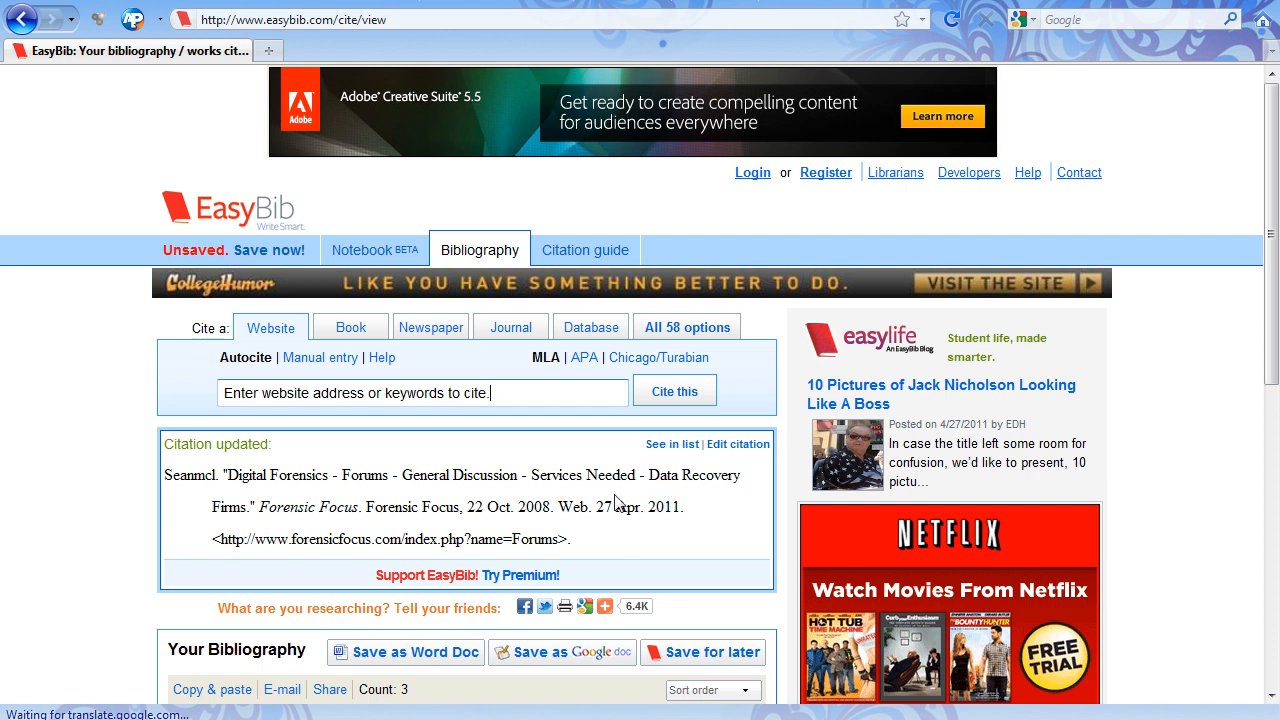
mouse_move(400, 500)
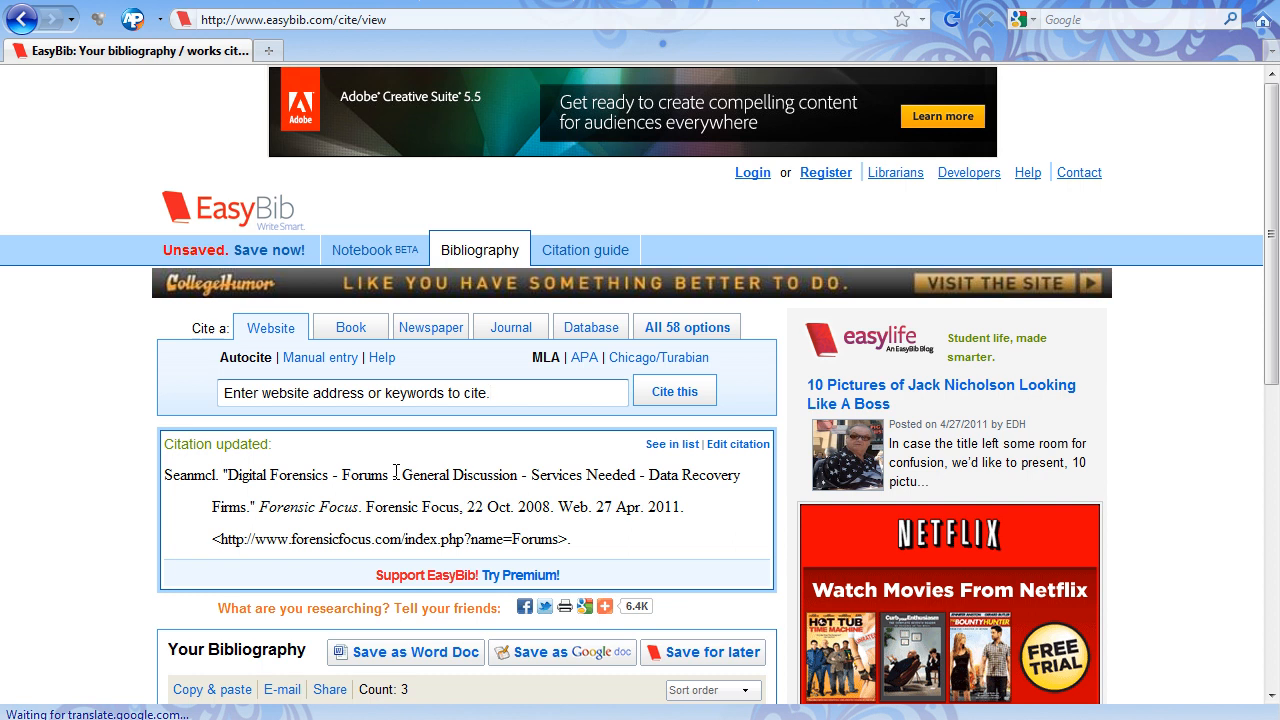
click(422, 392)
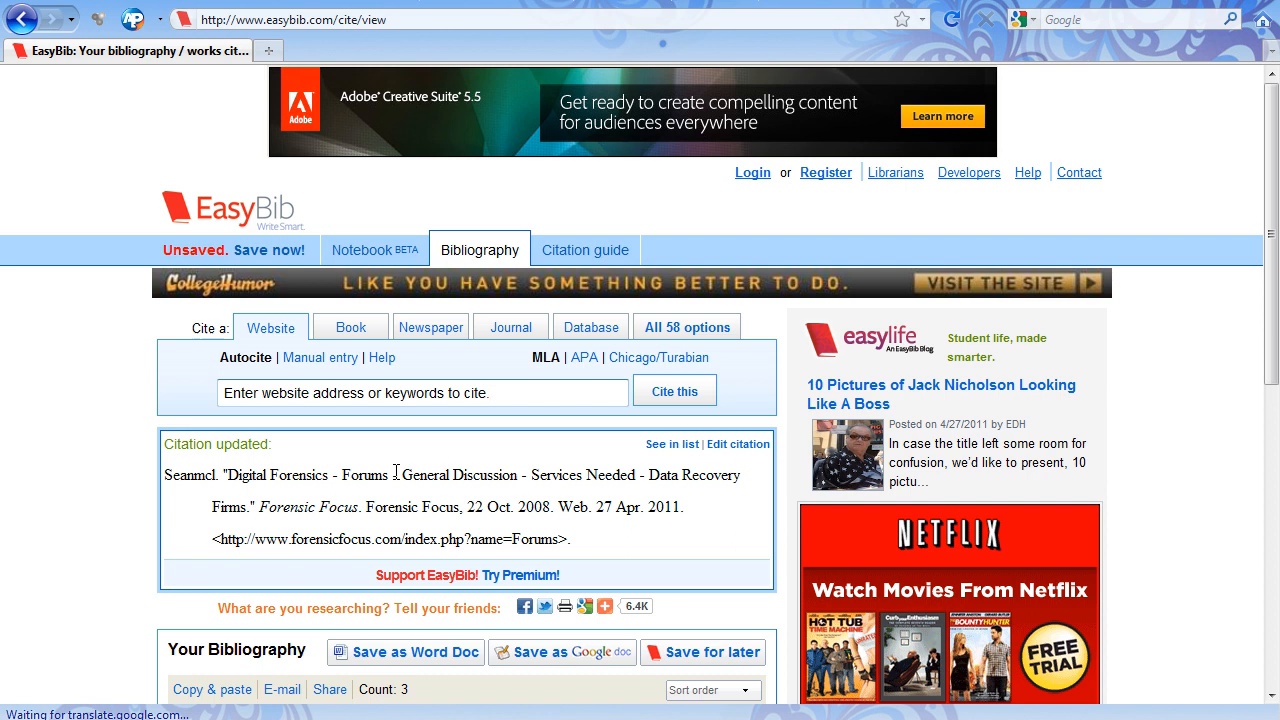
click(420, 392)
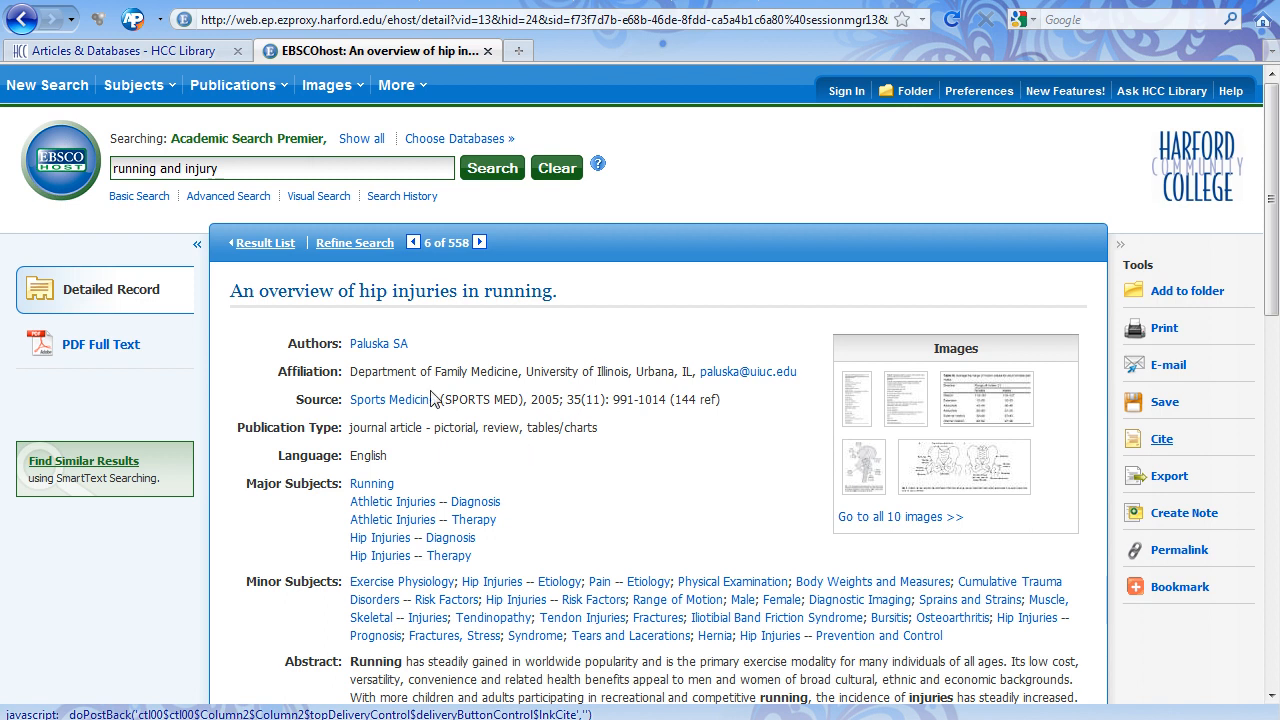
mouse_move(456, 374)
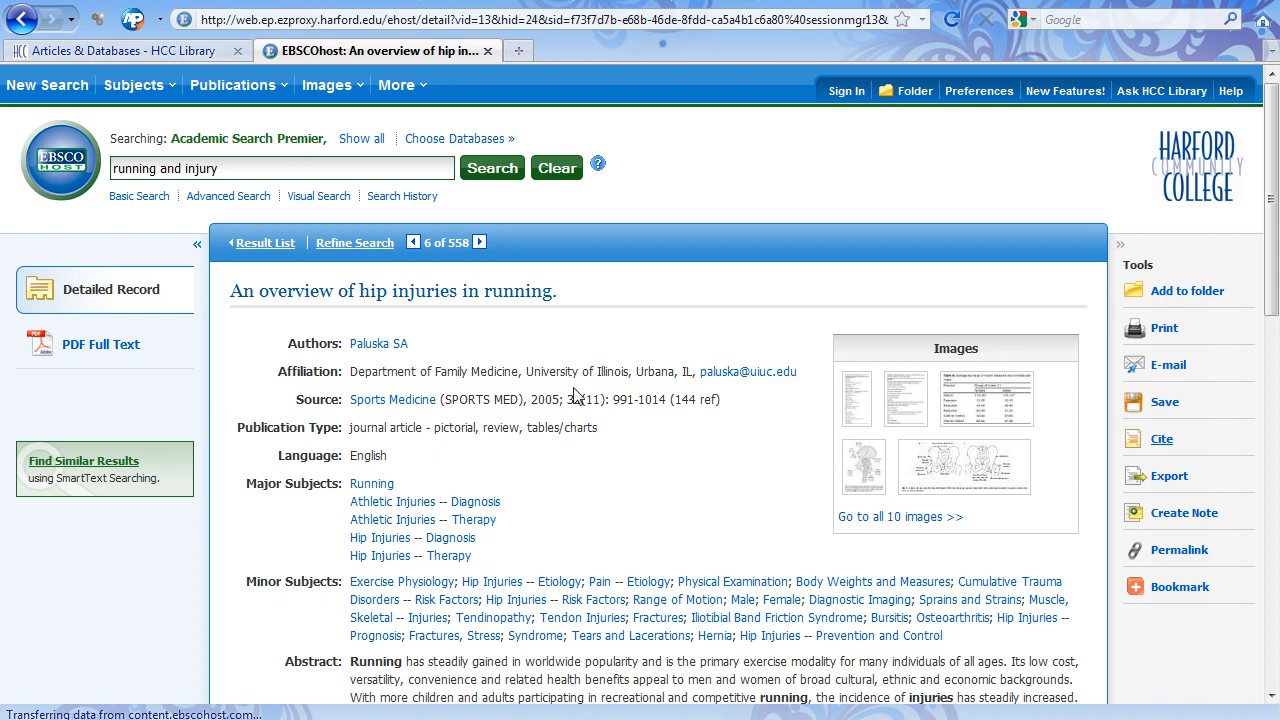
mouse_move(576, 396)
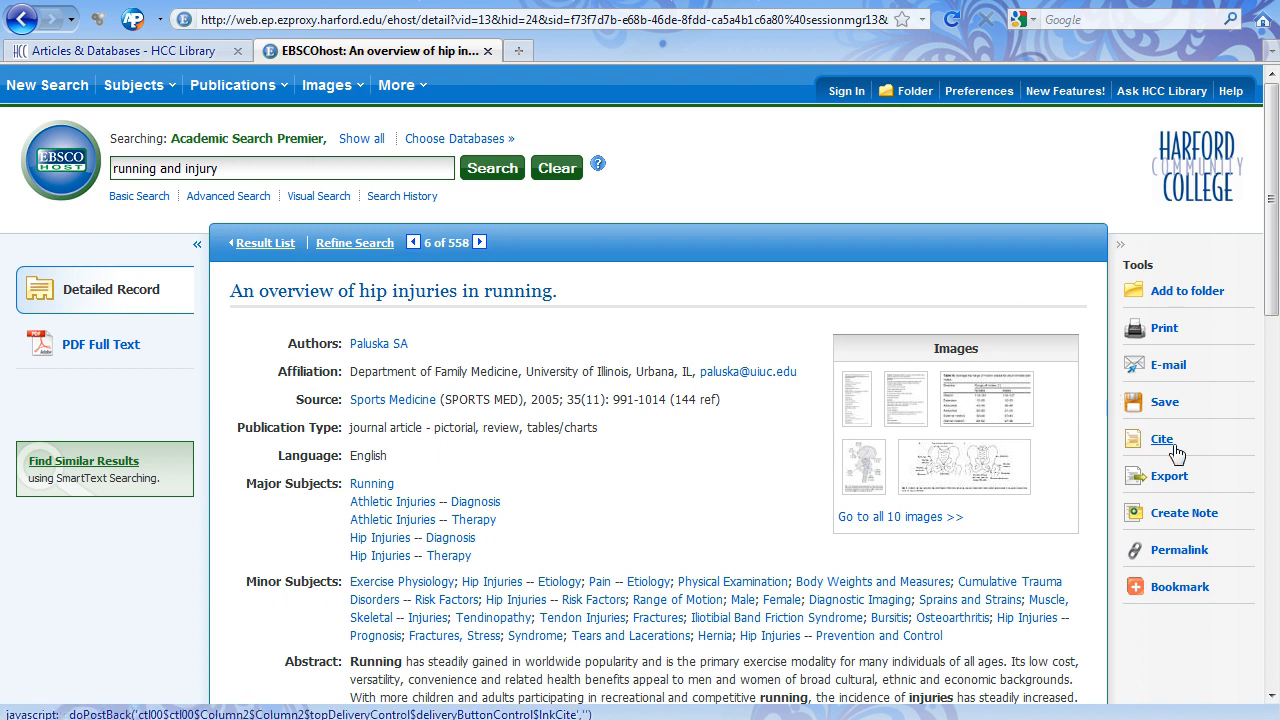
mouse_move(1162, 440)
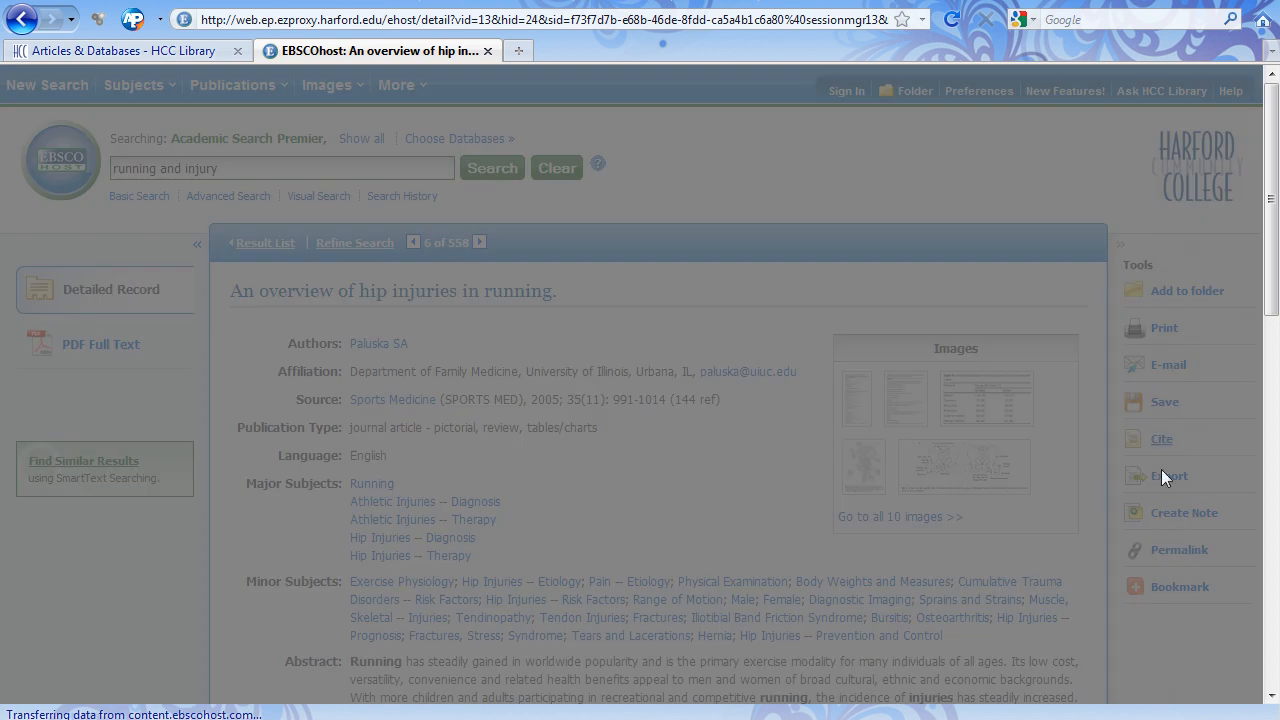
View the article's ready-made AMA, APA, Chicago, Harvard and MLA citation formats in EBSCOhost
click(1160, 438)
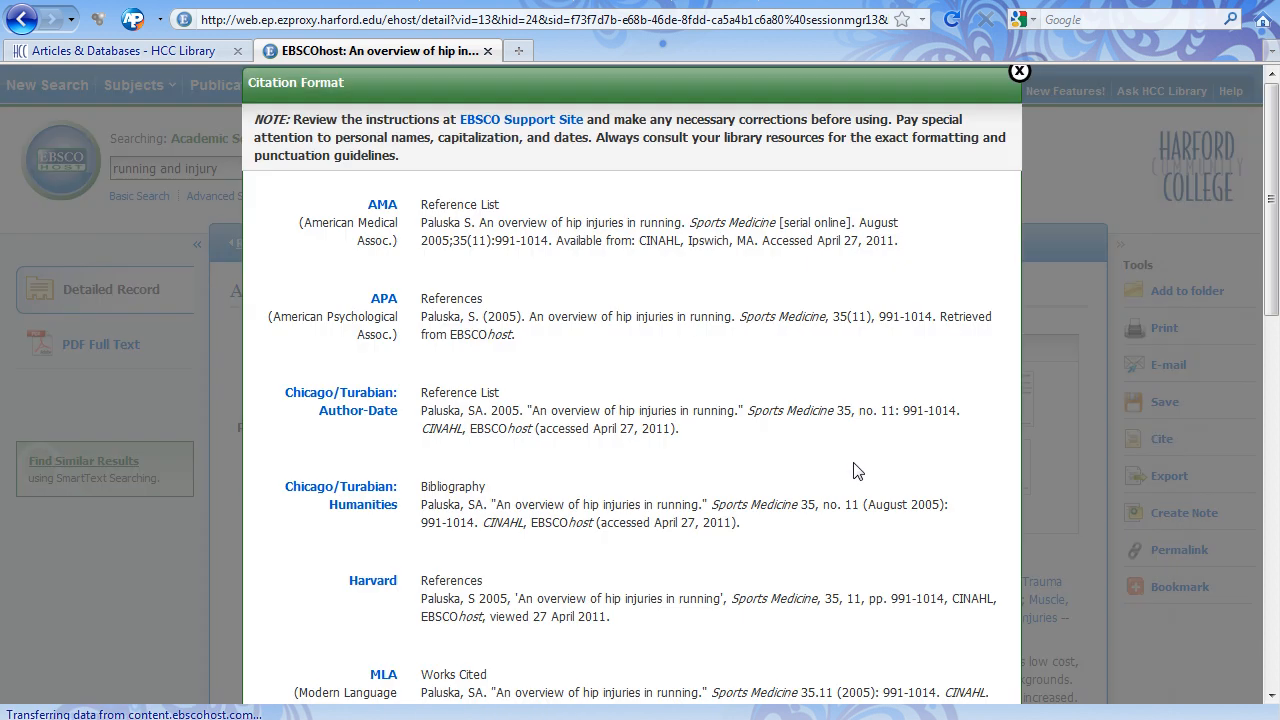
scroll(down, 3)
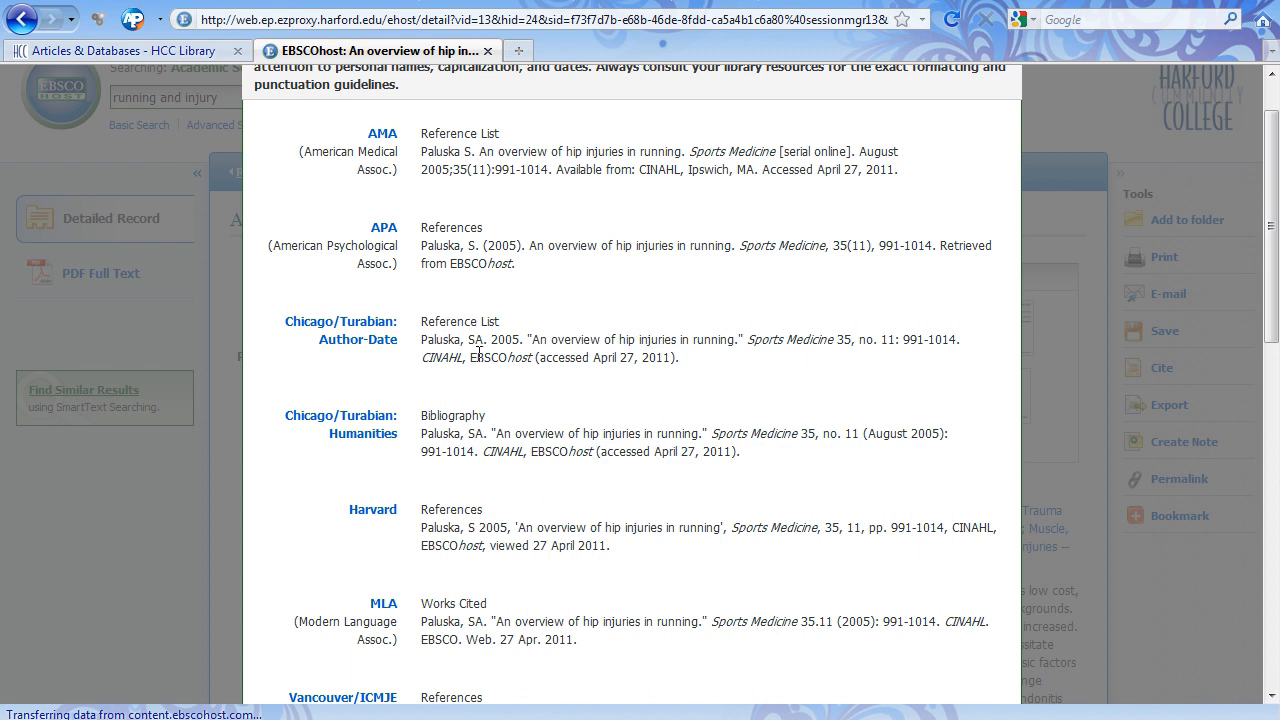
mouse_move(604, 392)
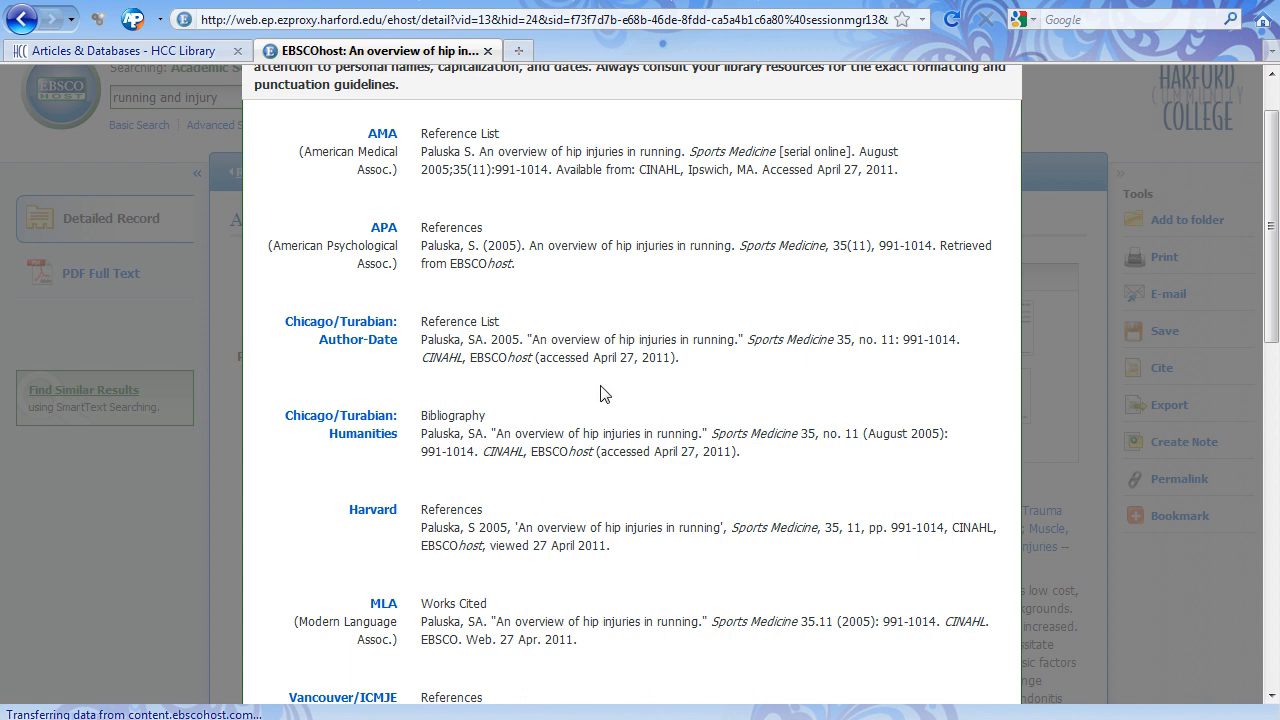
mouse_move(580, 376)
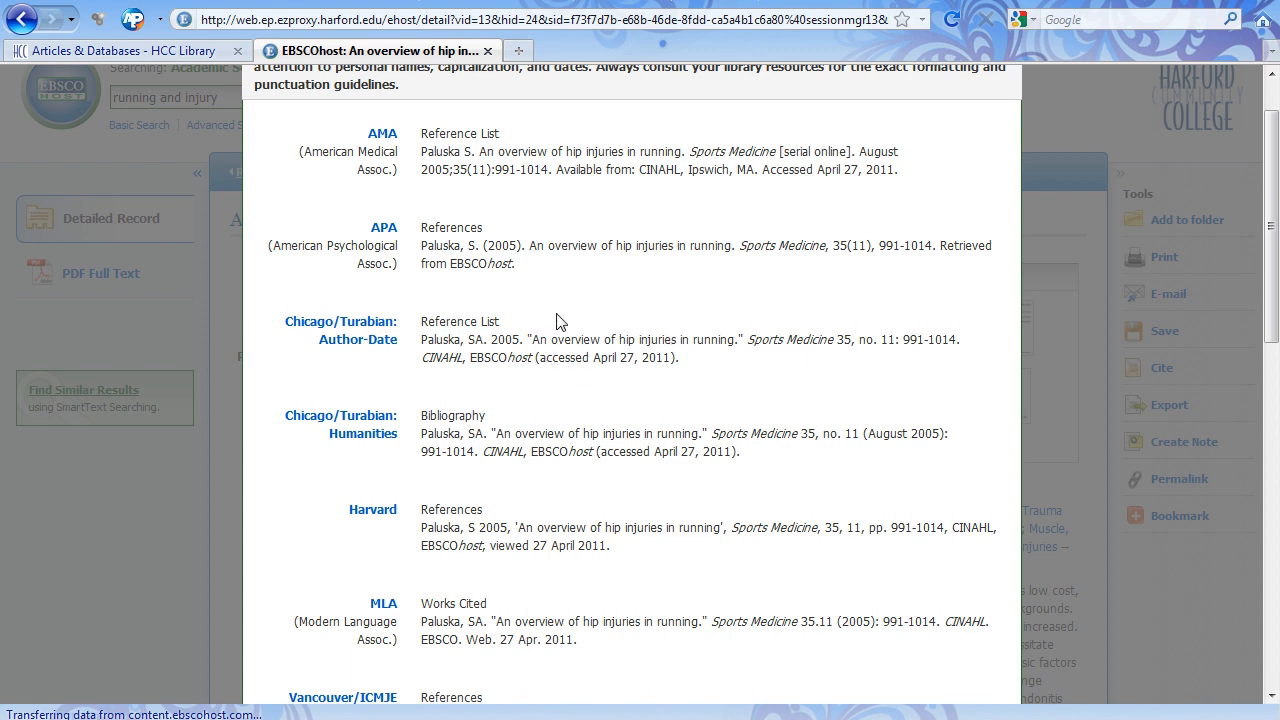
mouse_move(570, 332)
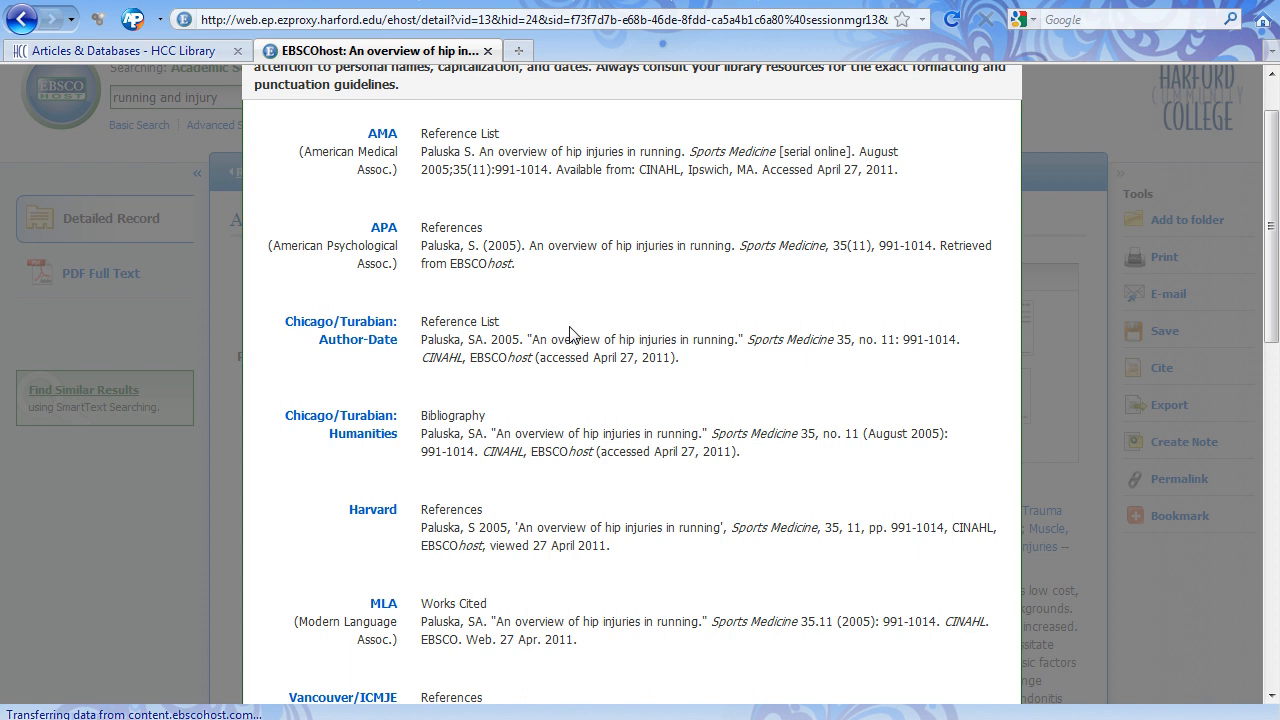
mouse_move(584, 308)
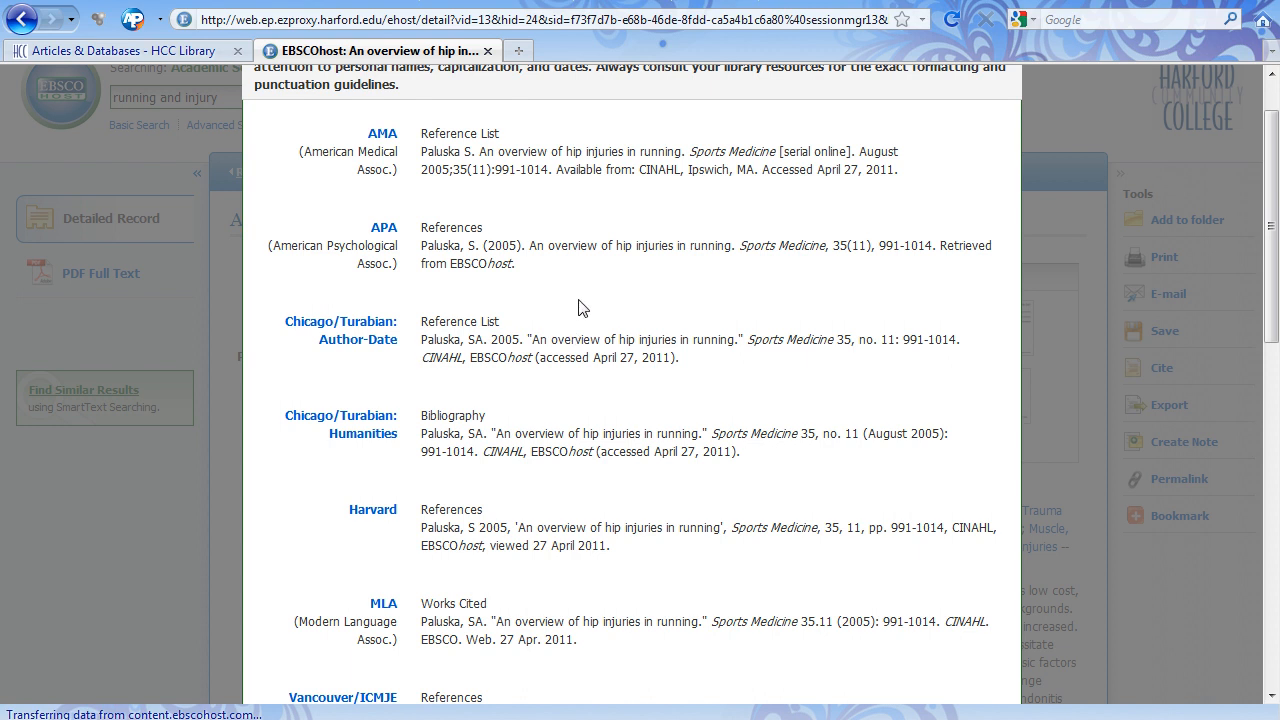
mouse_move(560, 292)
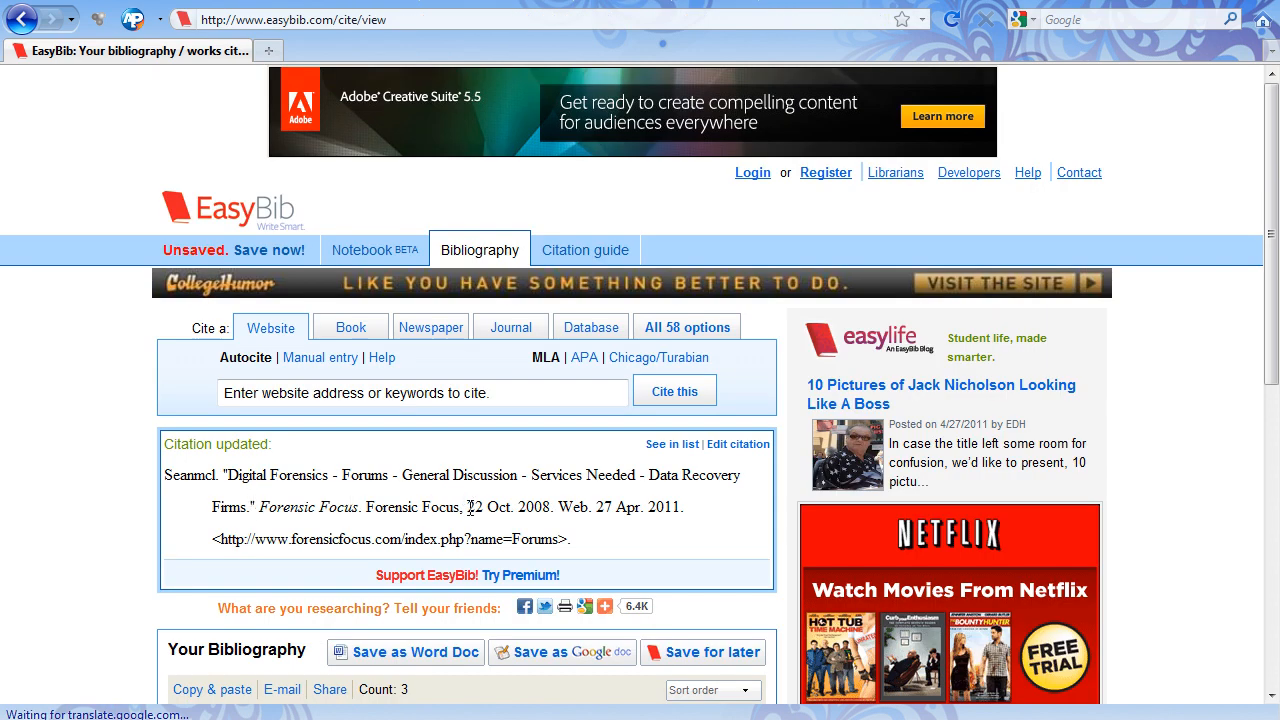
mouse_move(608, 540)
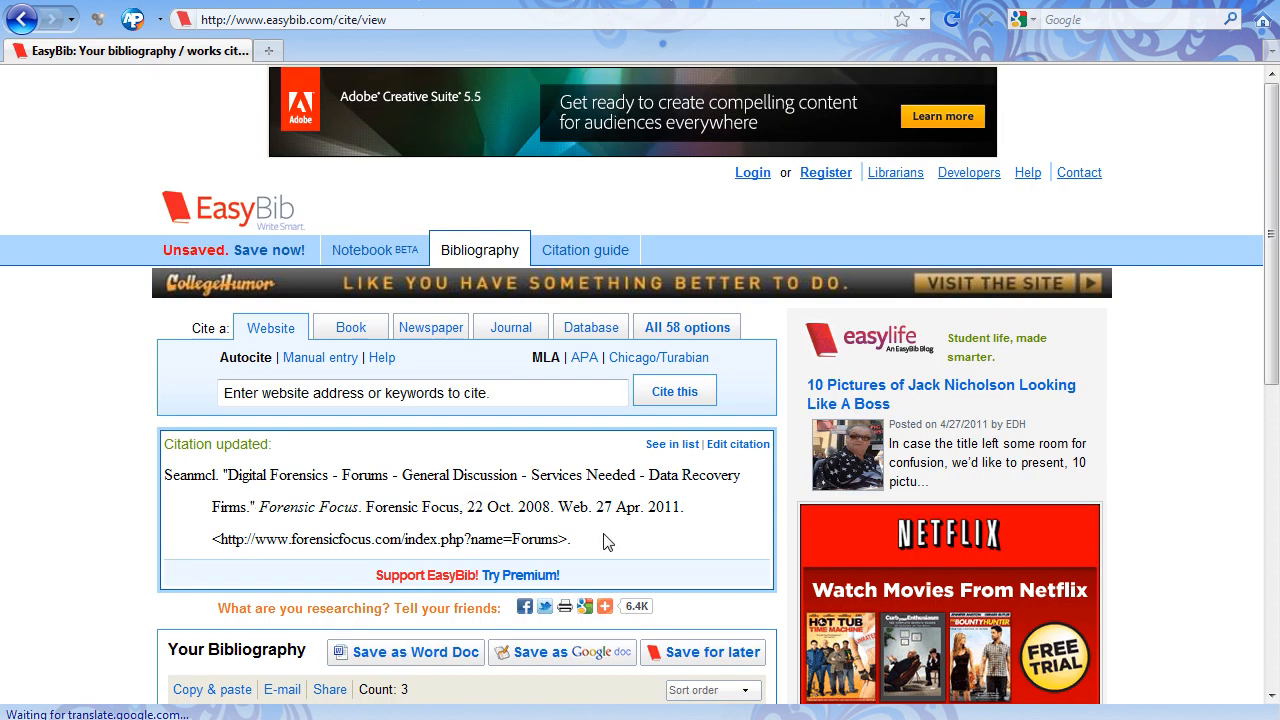